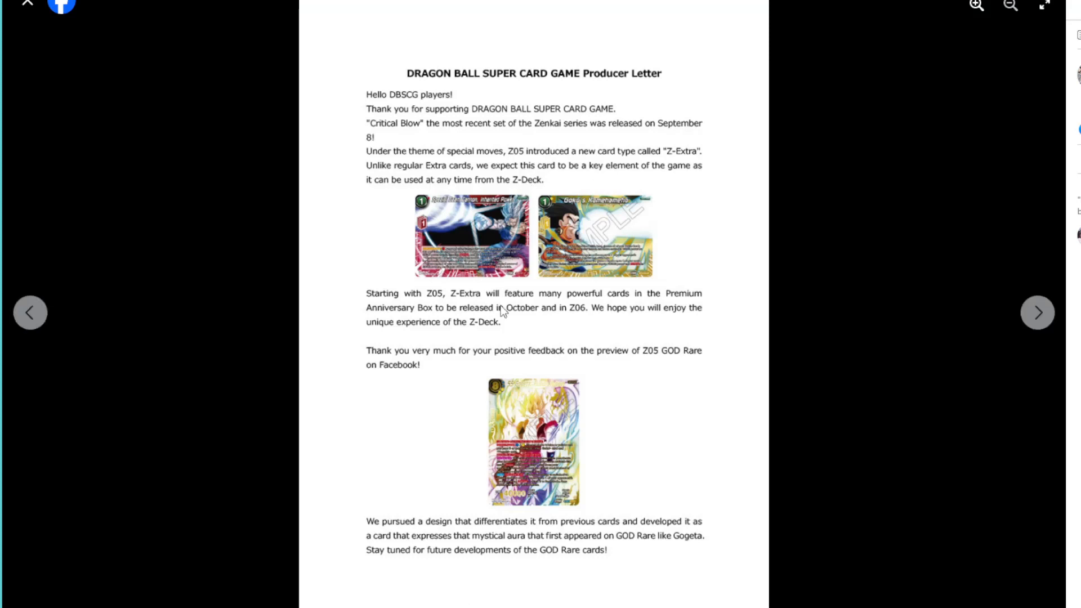
mouse_move(527, 484)
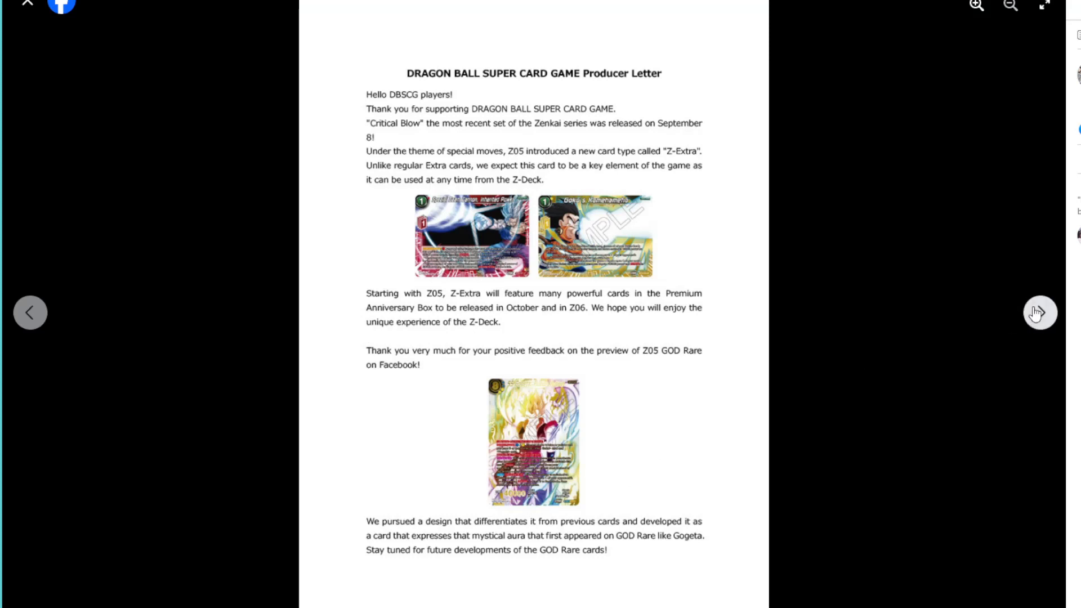
- Advance the photo viewer to the letter page with the 2023–2024 release schedule
left_click(1038, 312)
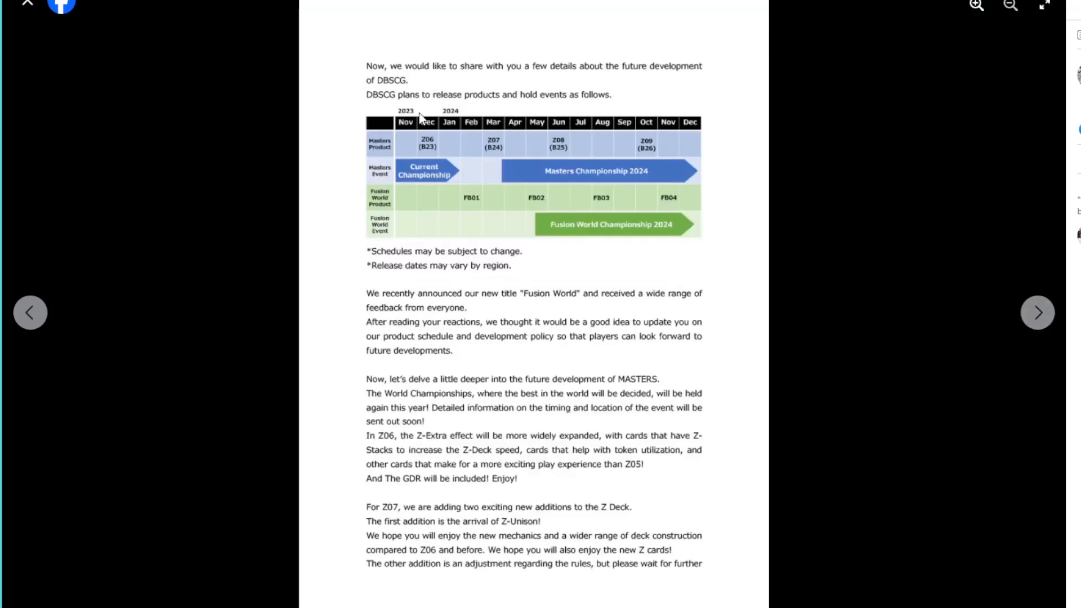
mouse_move(441, 198)
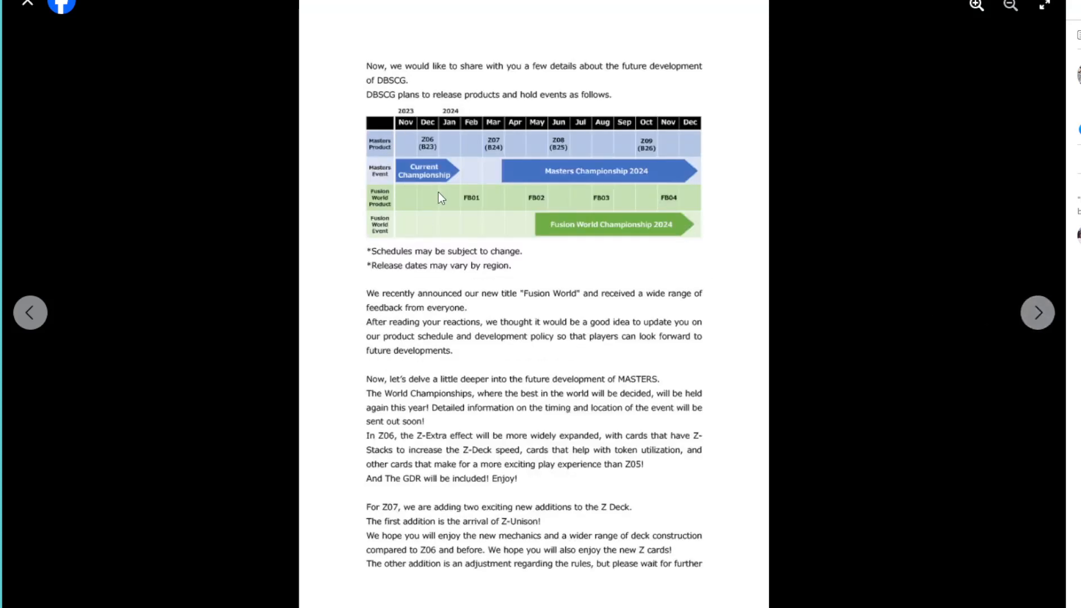
mouse_move(463, 508)
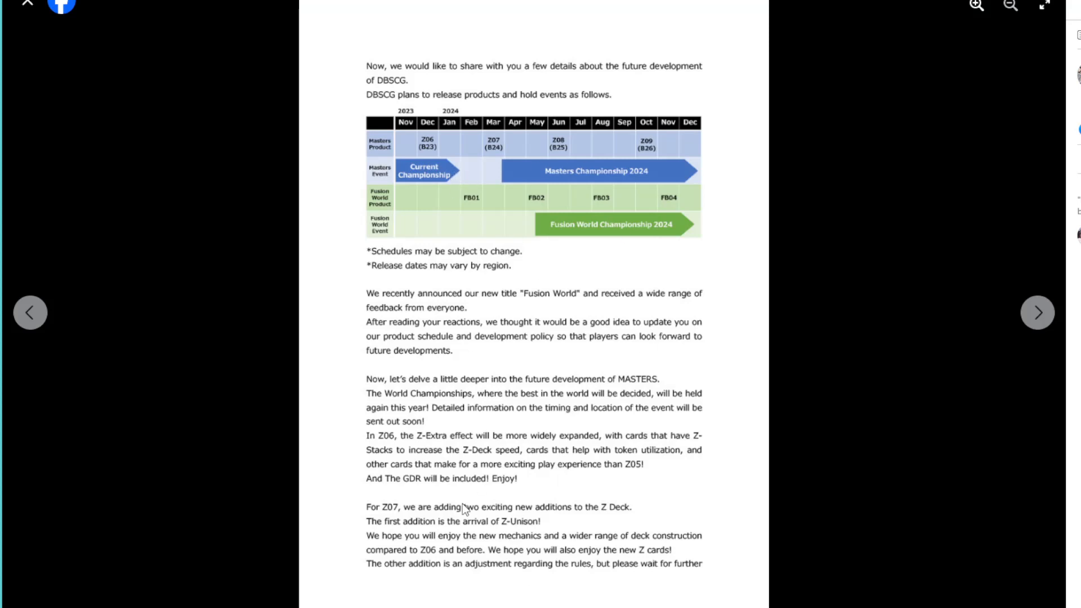
mouse_move(427, 50)
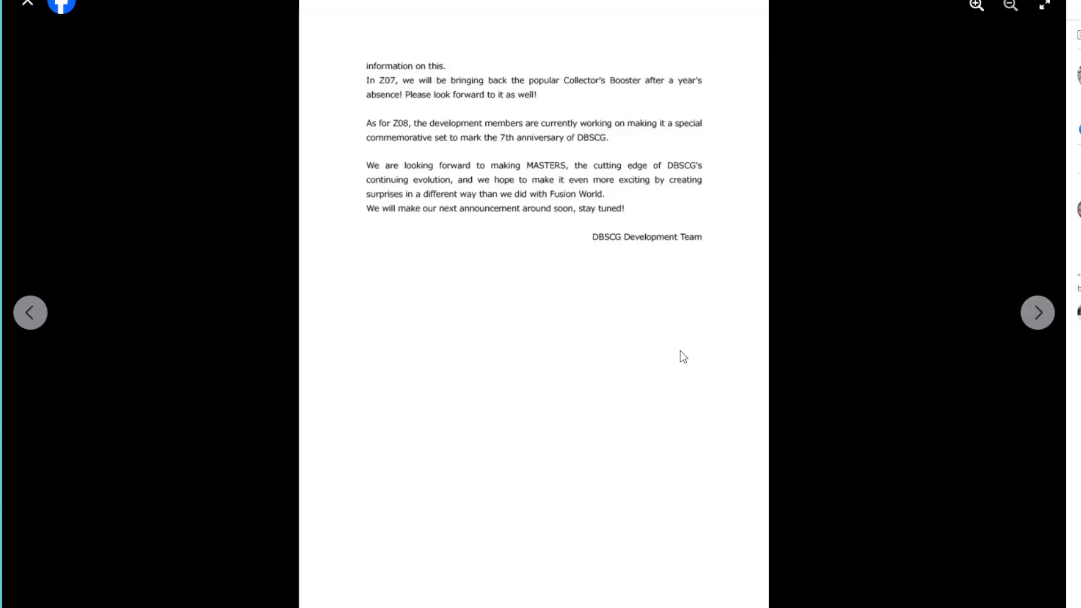
mouse_move(101, 300)
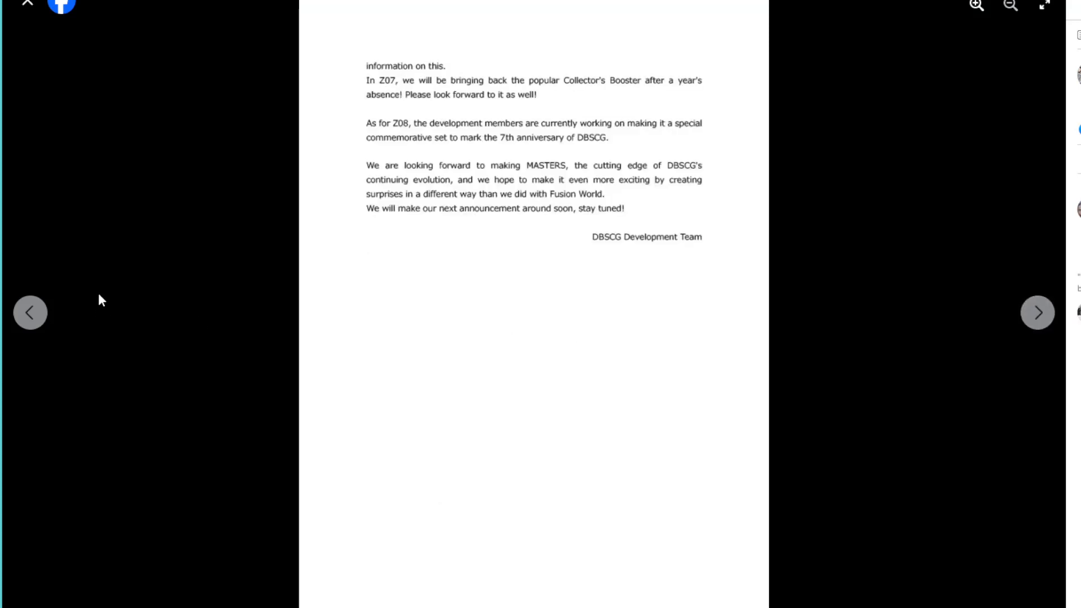
mouse_move(618, 97)
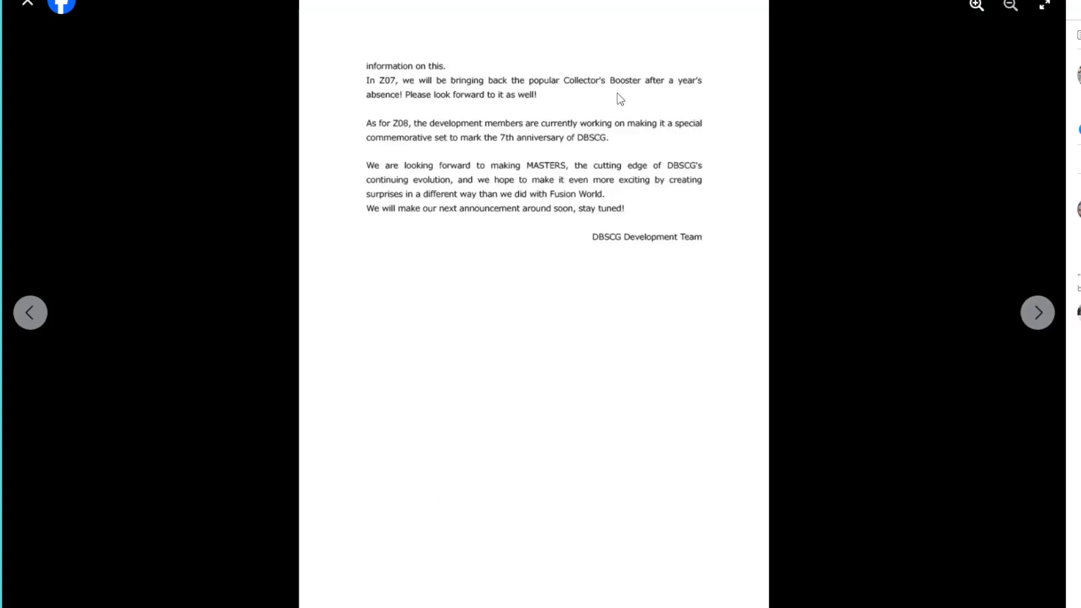
mouse_move(366, 117)
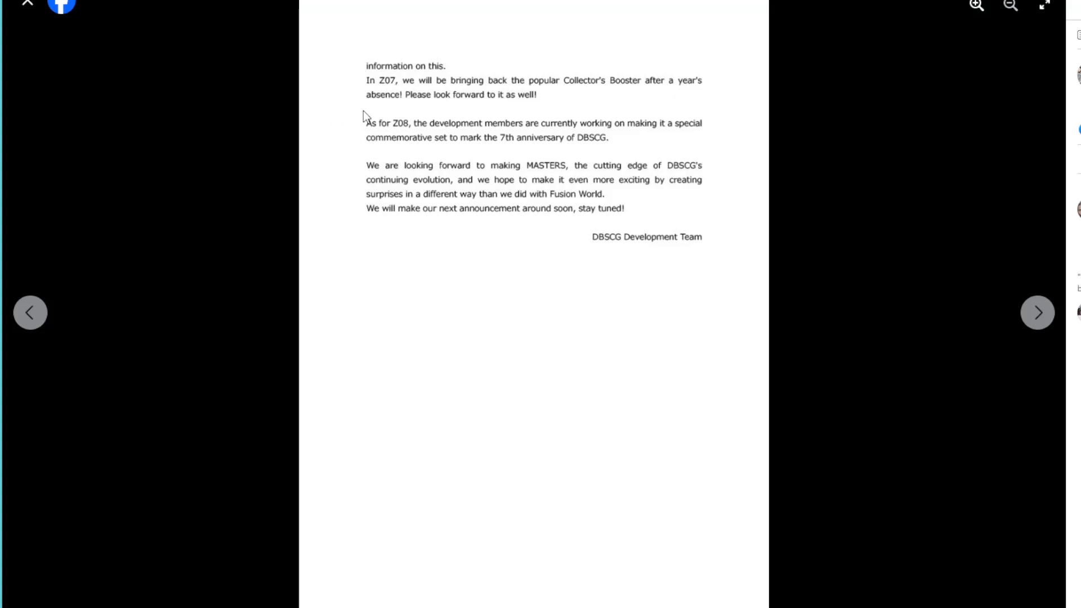
mouse_move(593, 146)
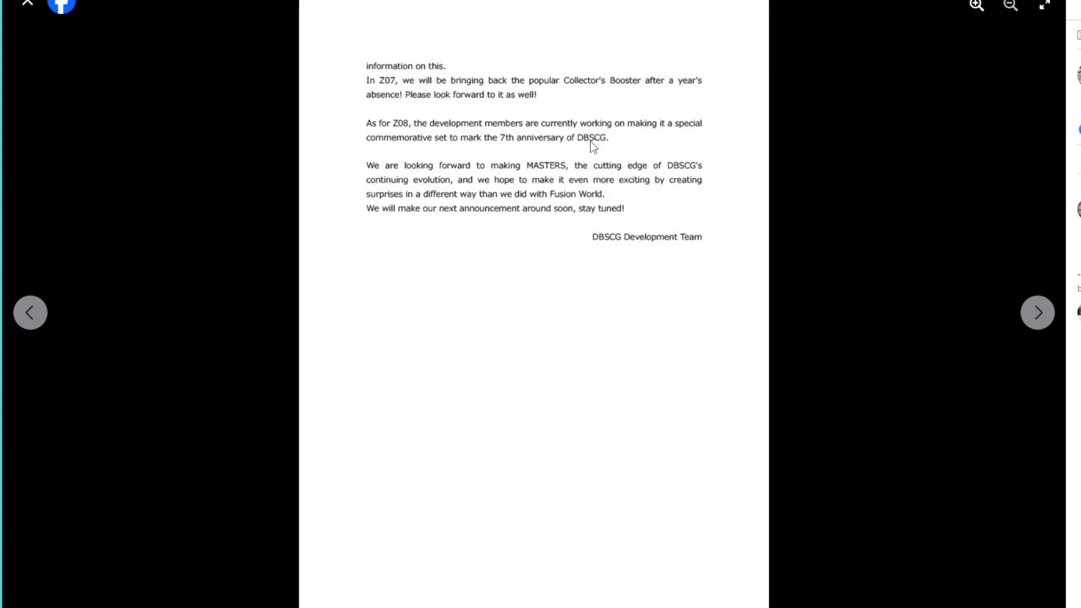
mouse_move(28, 313)
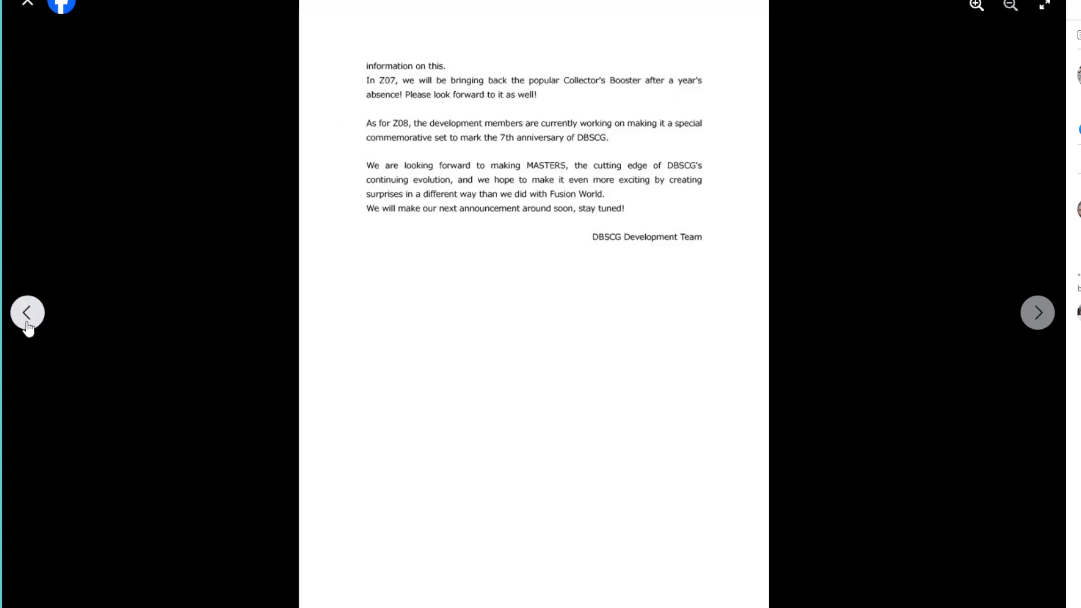
- Go back one photo to the release-schedule chart page
left_click(27, 312)
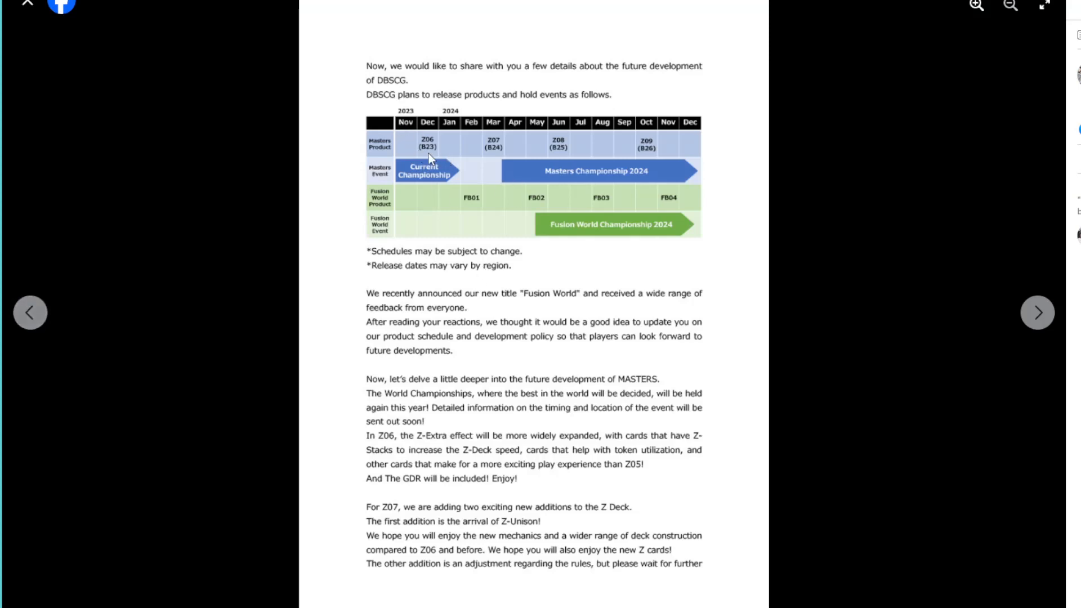
mouse_move(410, 151)
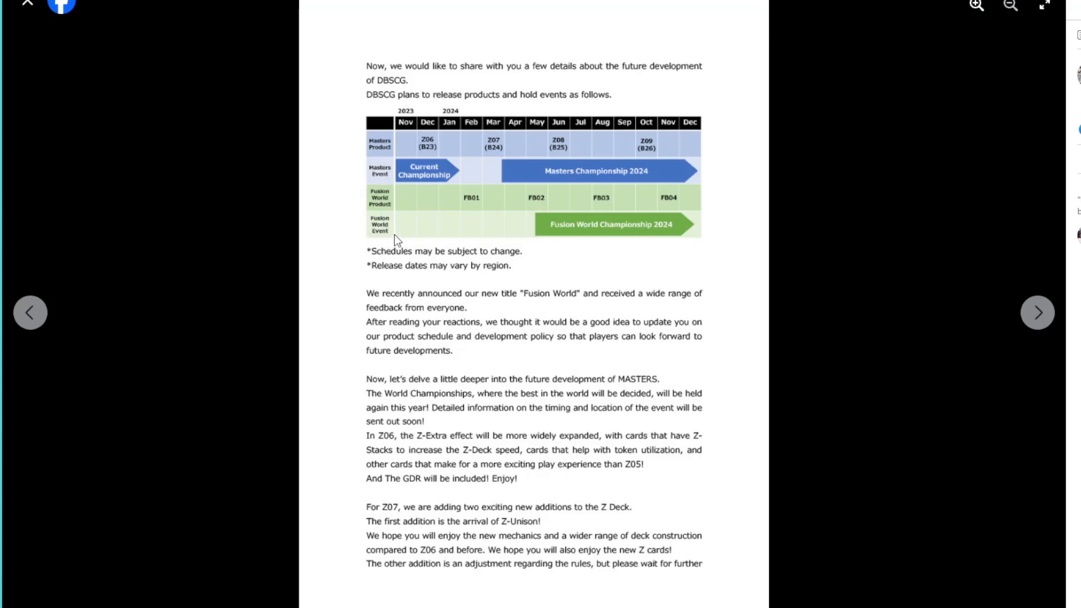
mouse_move(434, 175)
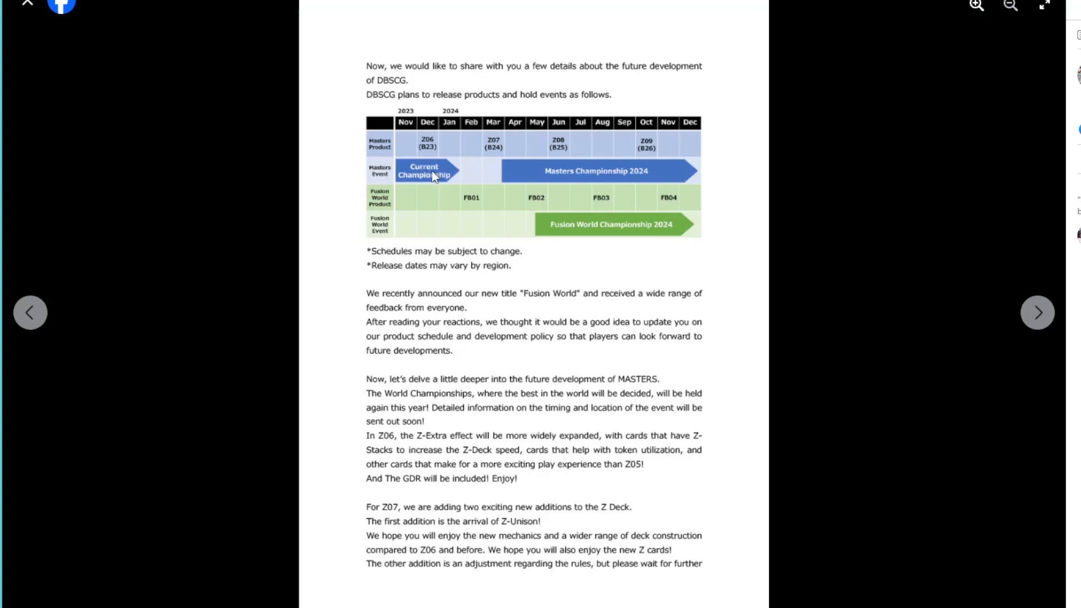
mouse_move(414, 186)
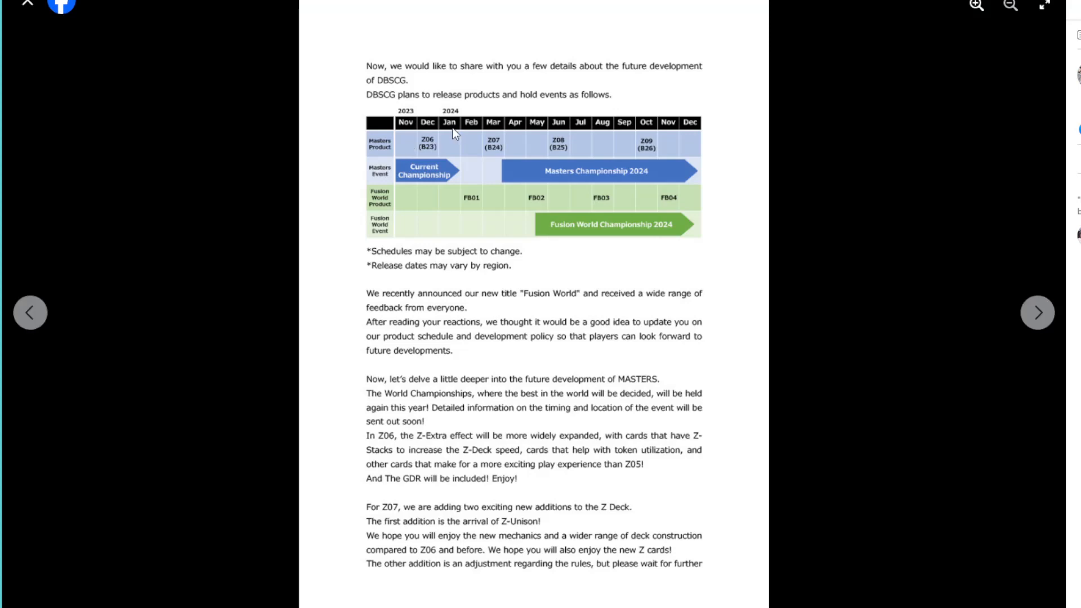
mouse_move(494, 157)
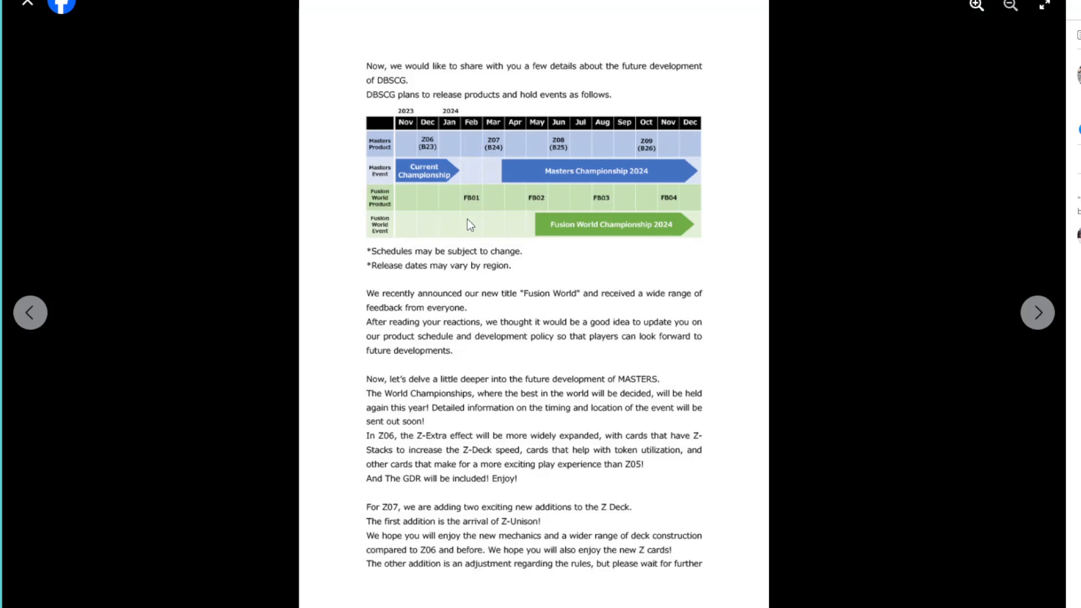
mouse_move(468, 225)
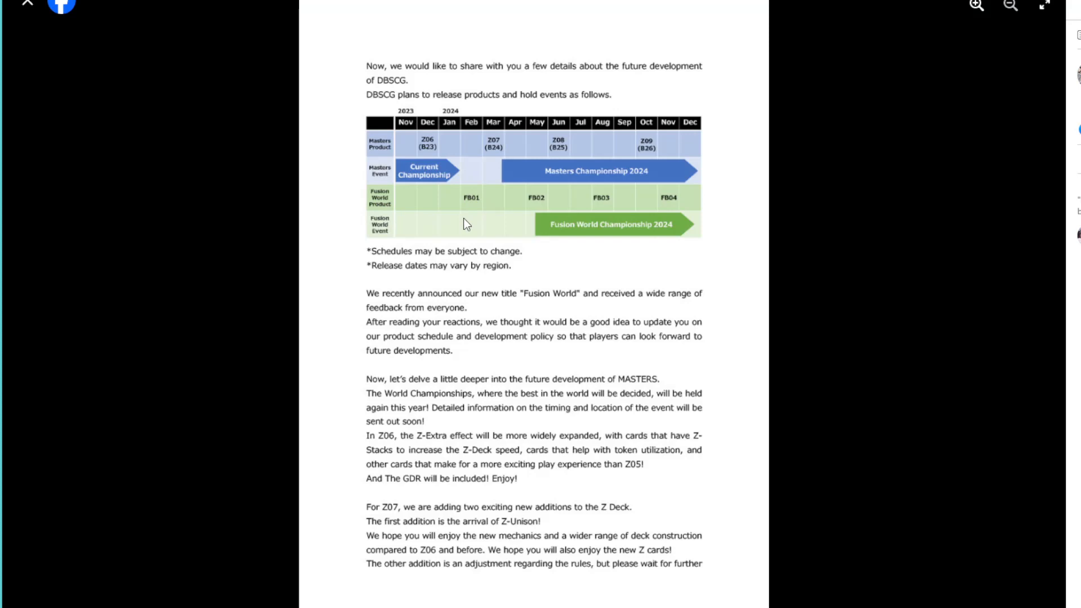
mouse_move(516, 184)
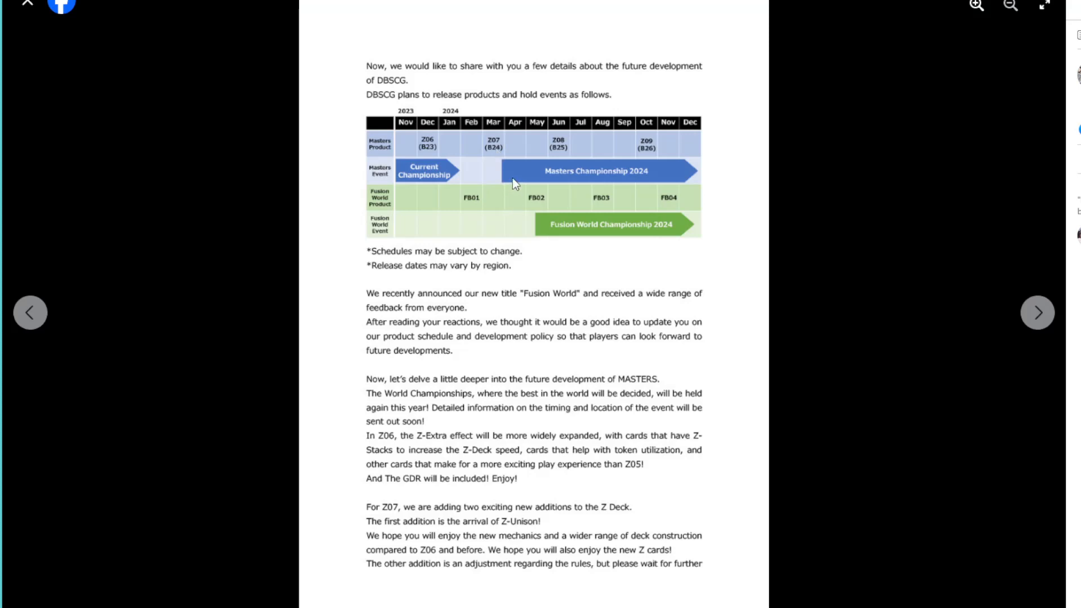
mouse_move(517, 148)
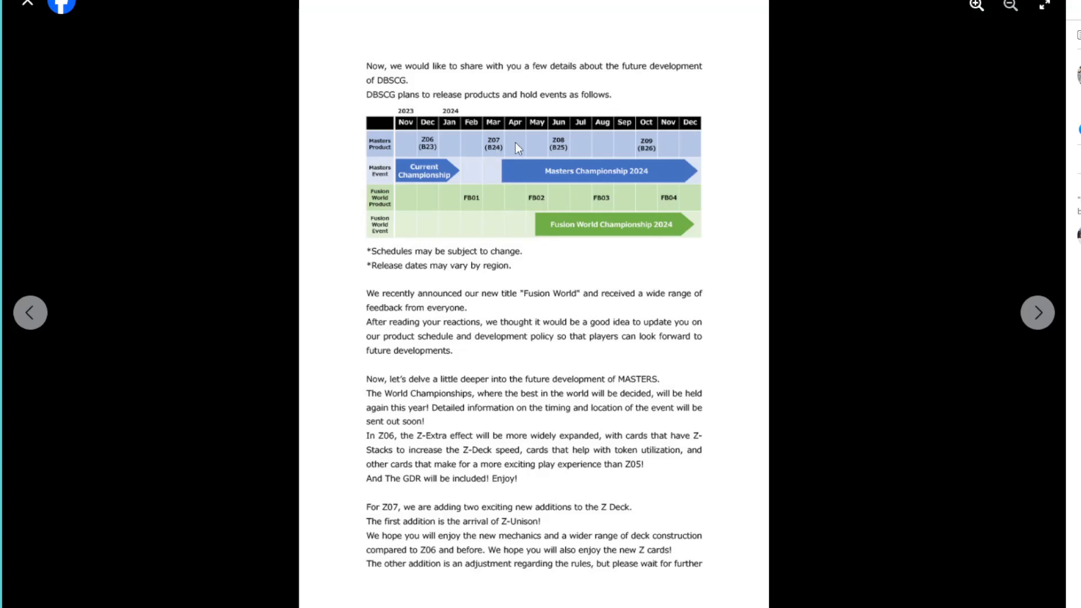
mouse_move(524, 141)
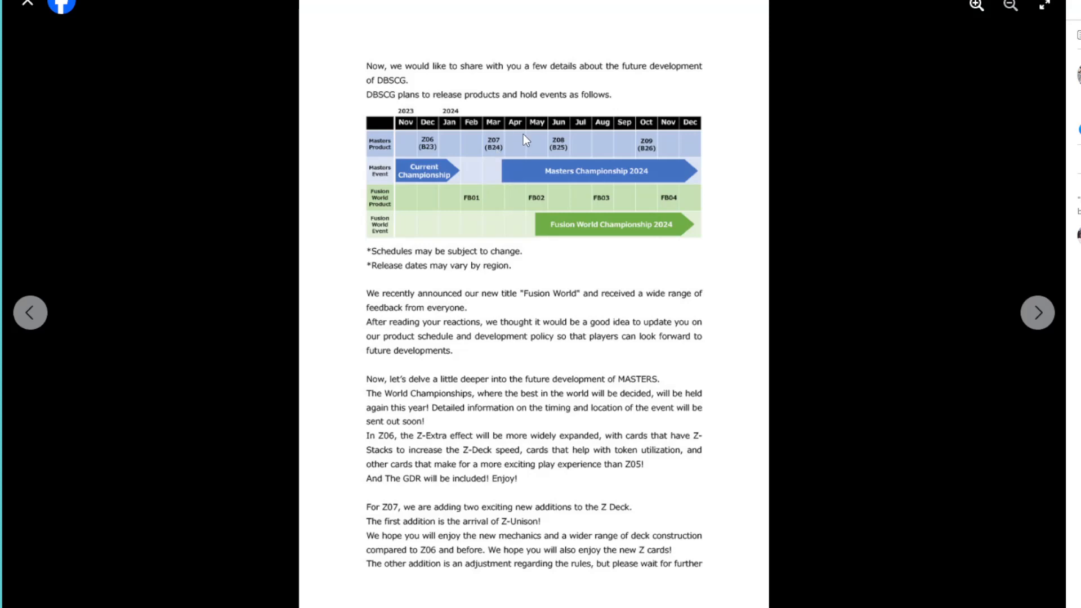
mouse_move(518, 154)
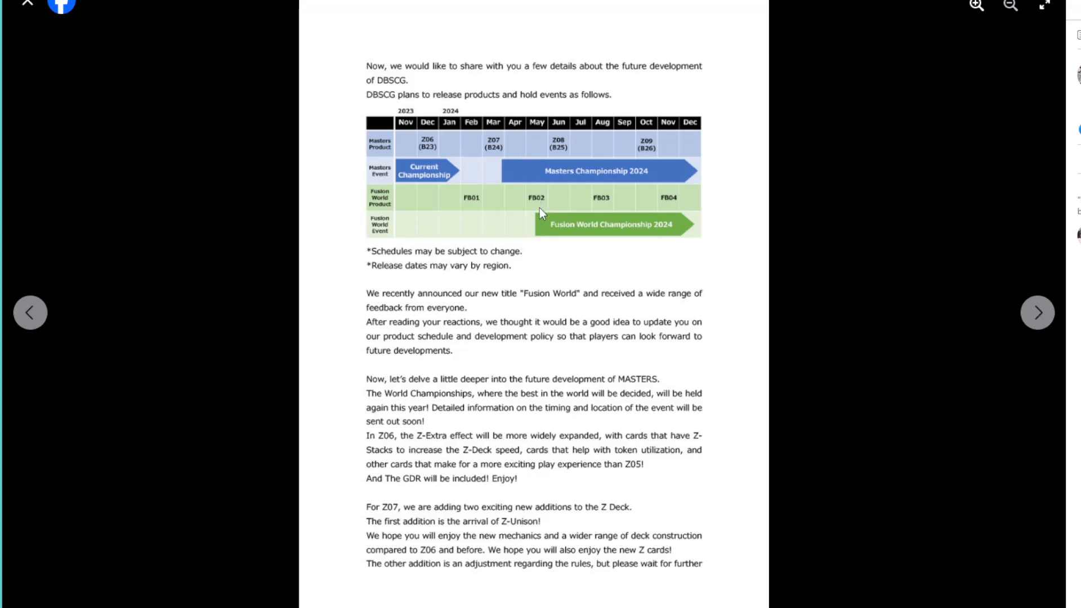
mouse_move(532, 206)
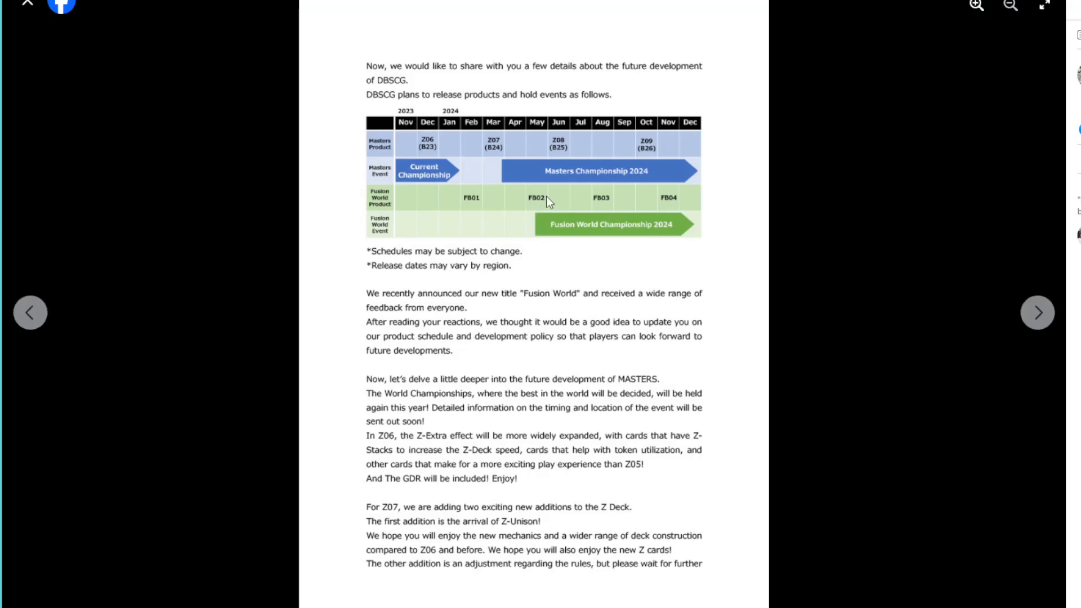
mouse_move(564, 166)
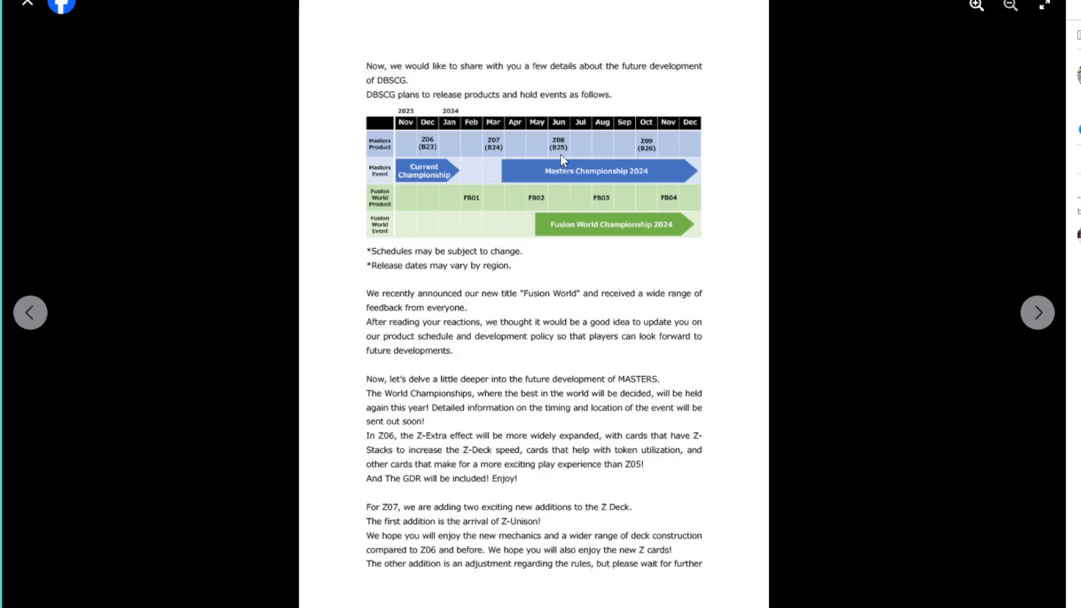
mouse_move(567, 196)
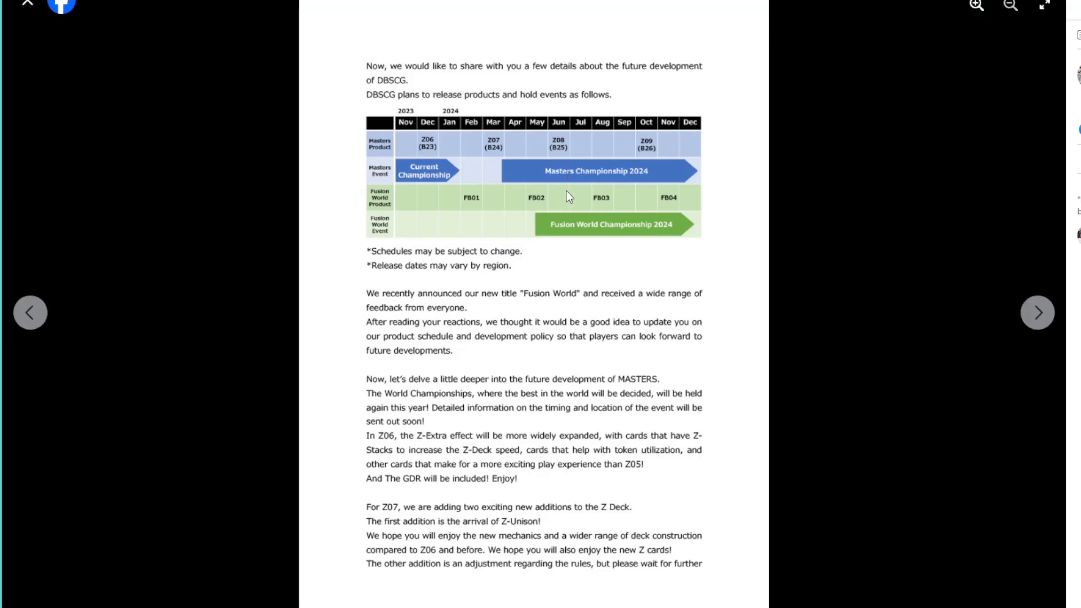
mouse_move(603, 220)
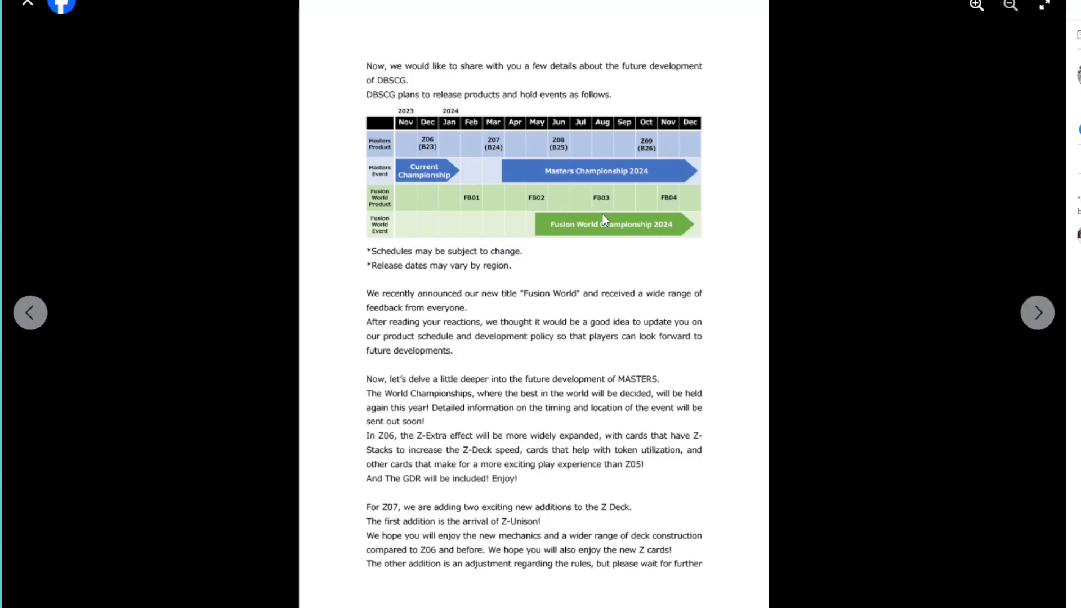
mouse_move(607, 208)
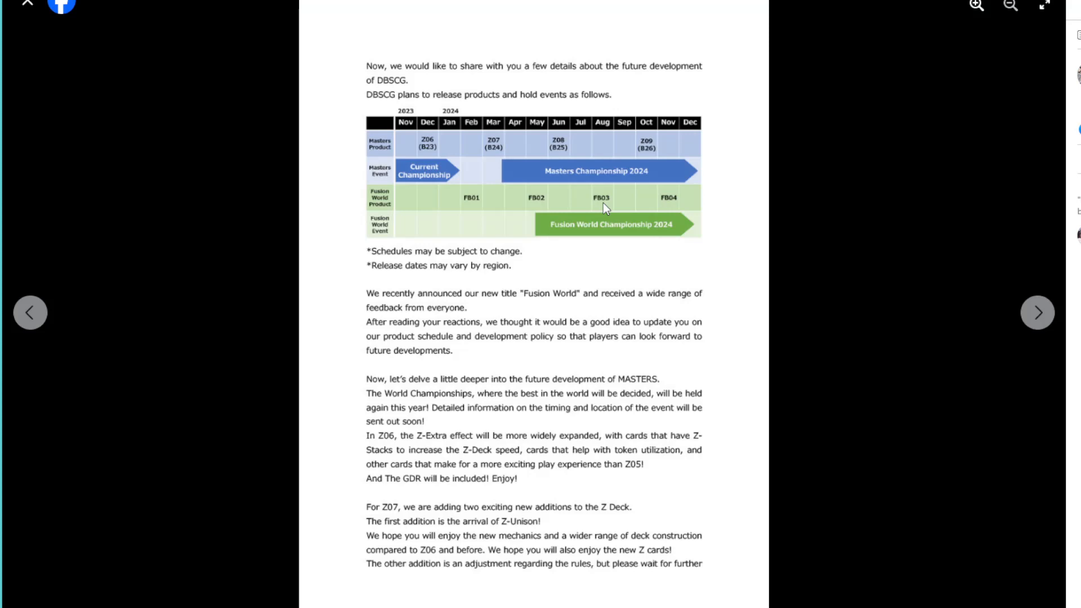
mouse_move(620, 202)
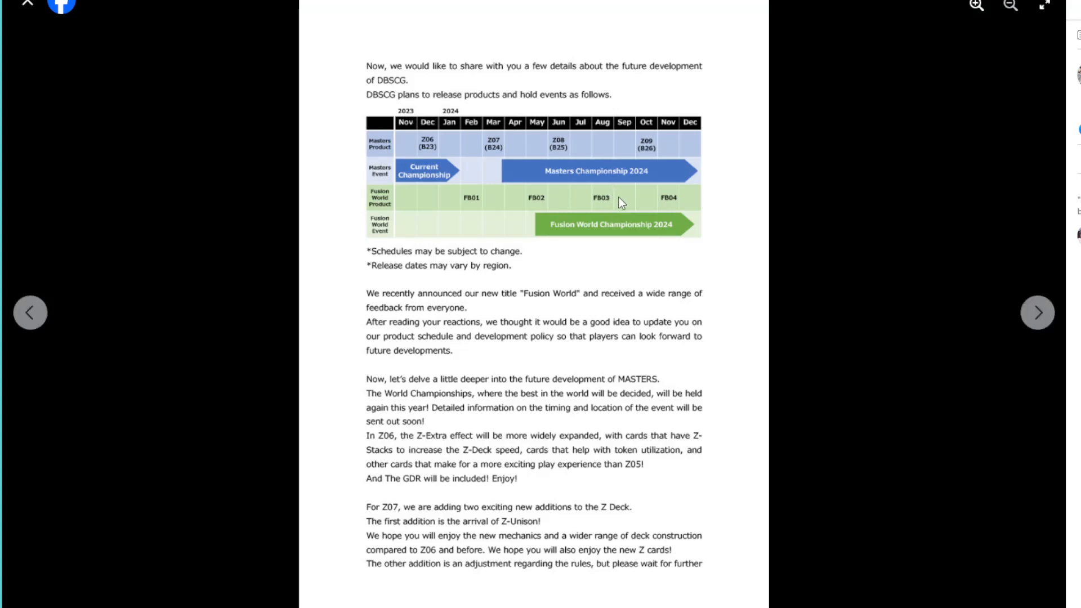
mouse_move(636, 193)
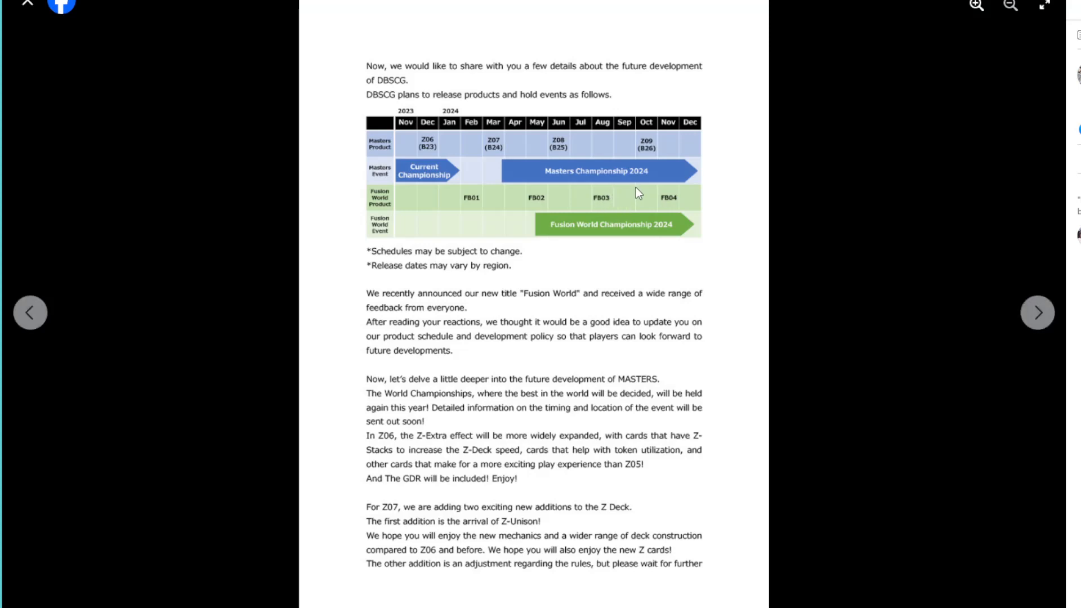
mouse_move(646, 157)
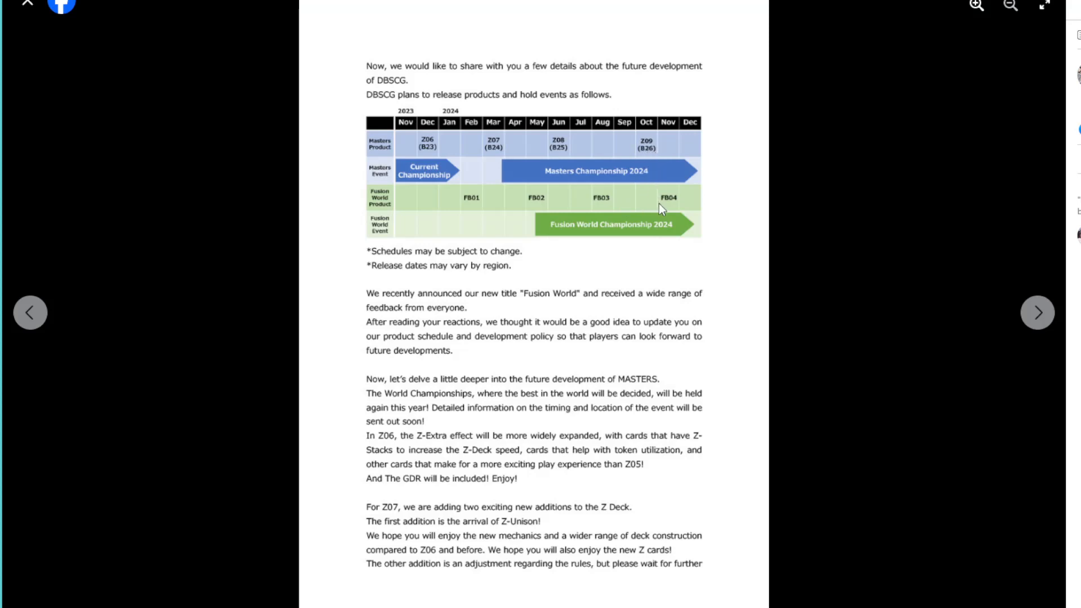
mouse_move(672, 209)
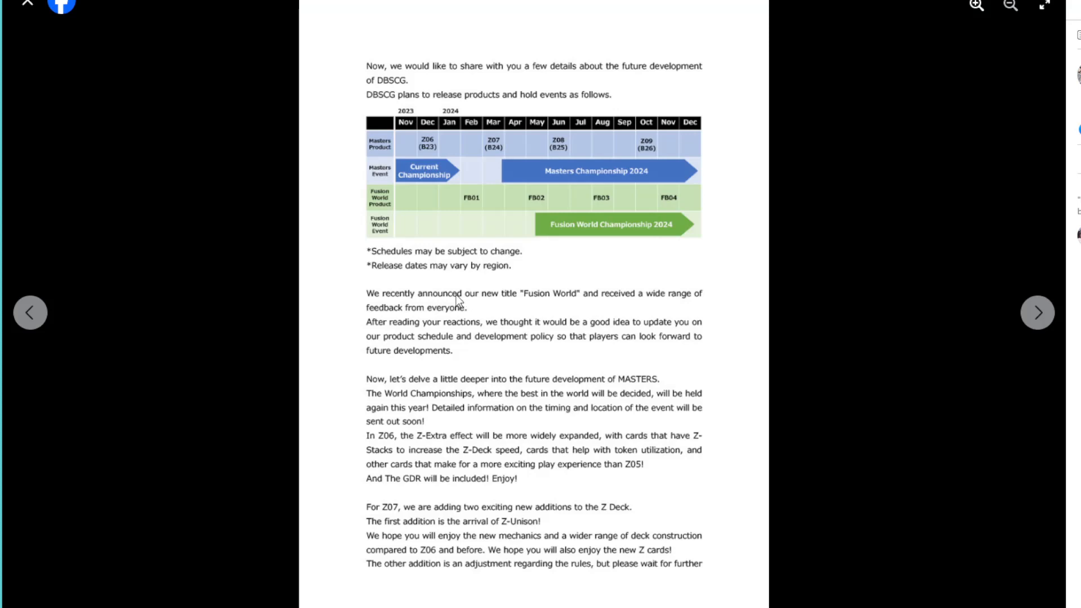
mouse_move(455, 300)
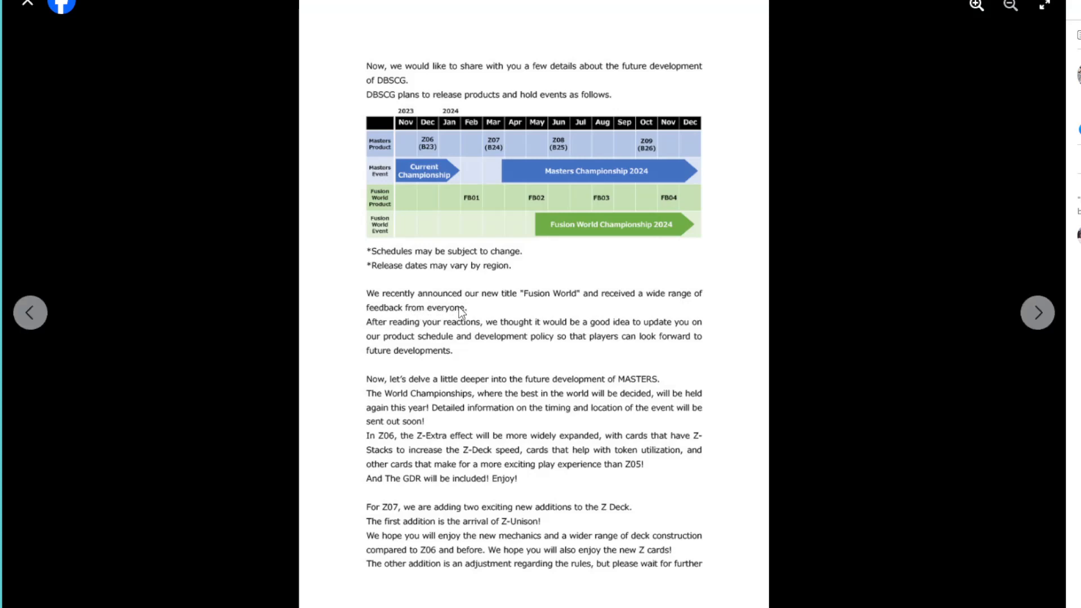
mouse_move(402, 355)
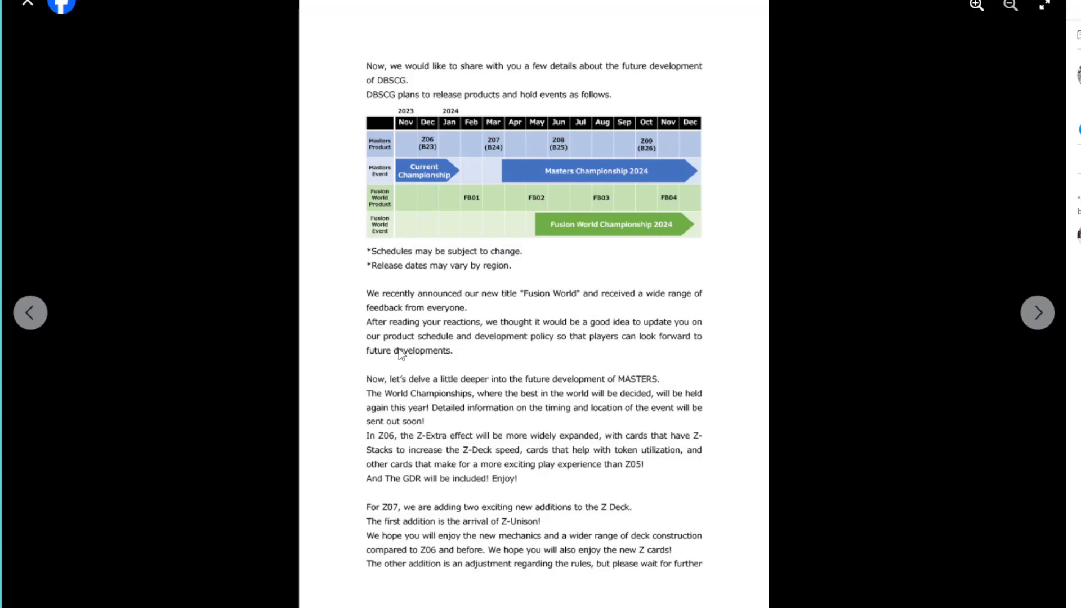
mouse_move(489, 359)
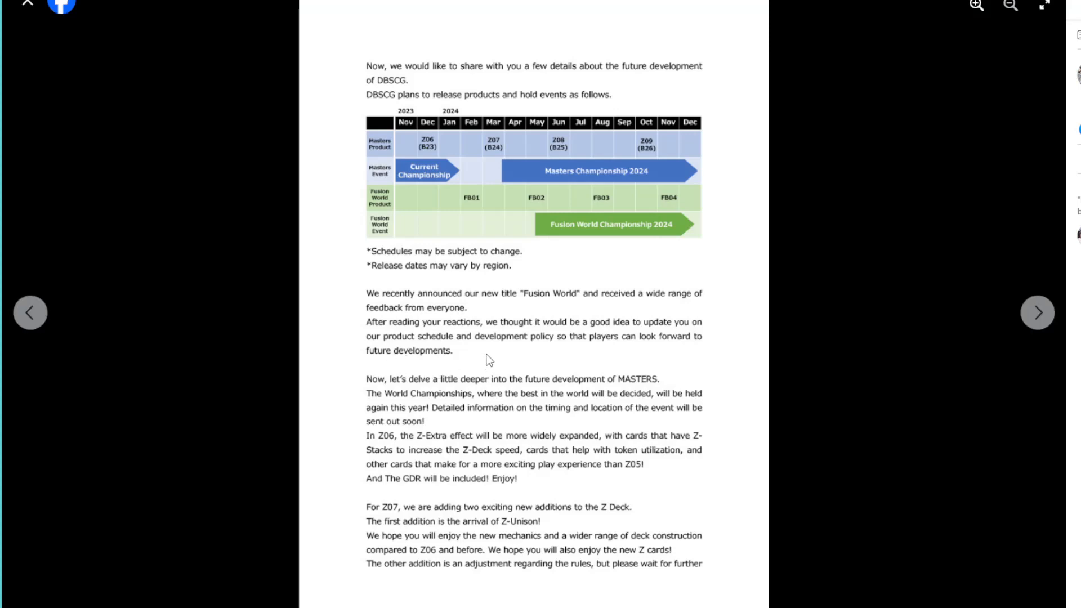
mouse_move(479, 373)
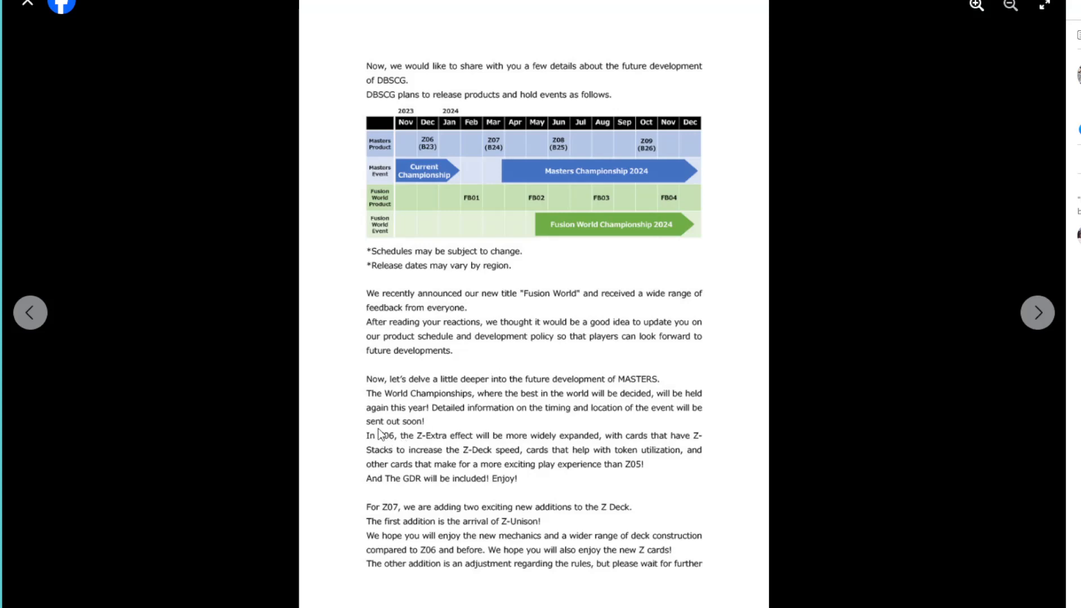
mouse_move(404, 387)
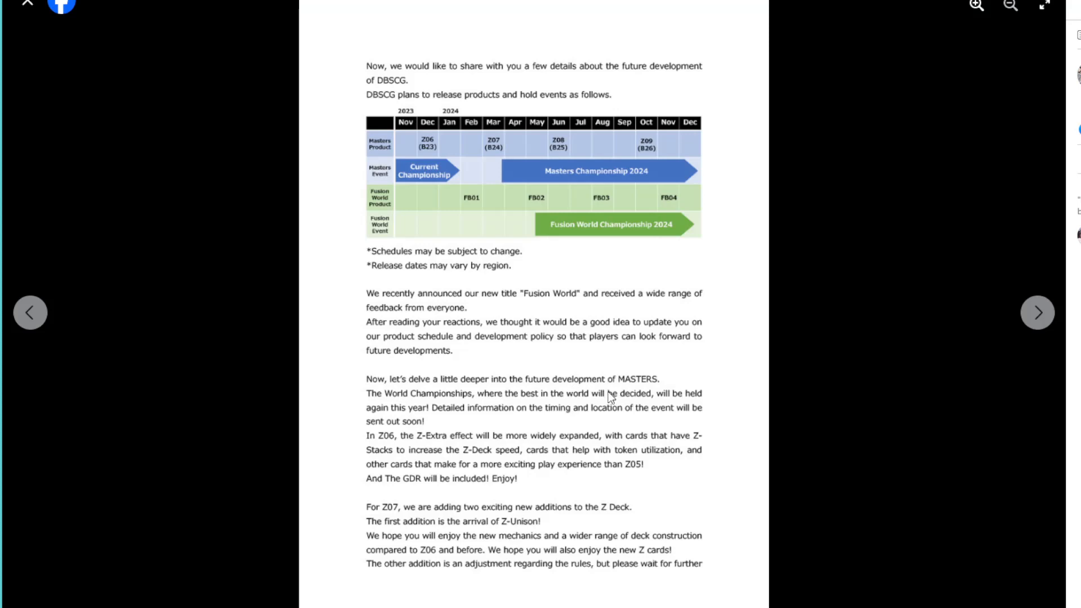
mouse_move(672, 410)
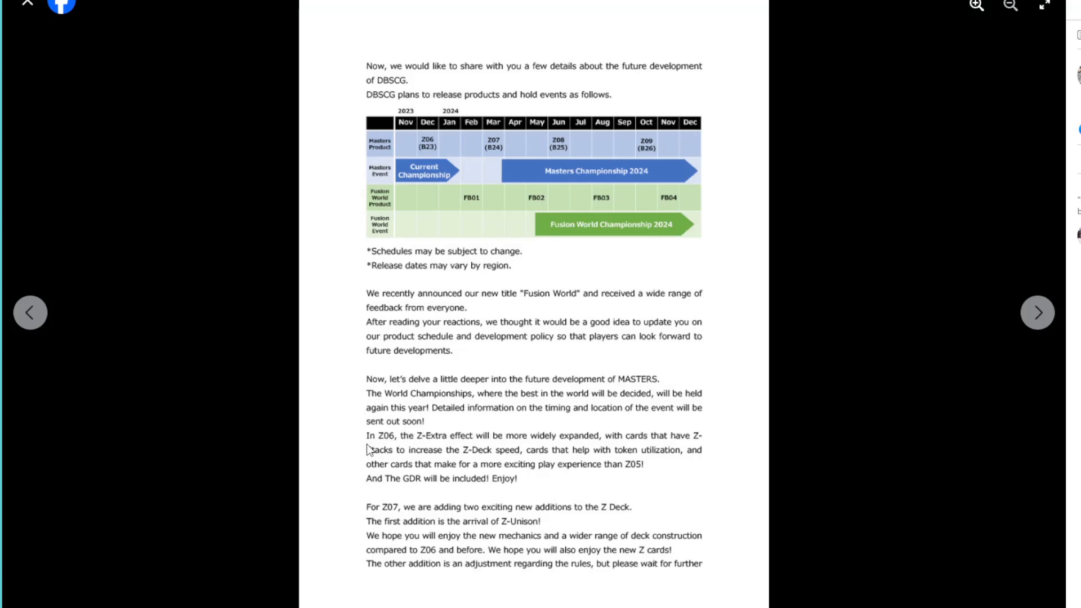
mouse_move(439, 449)
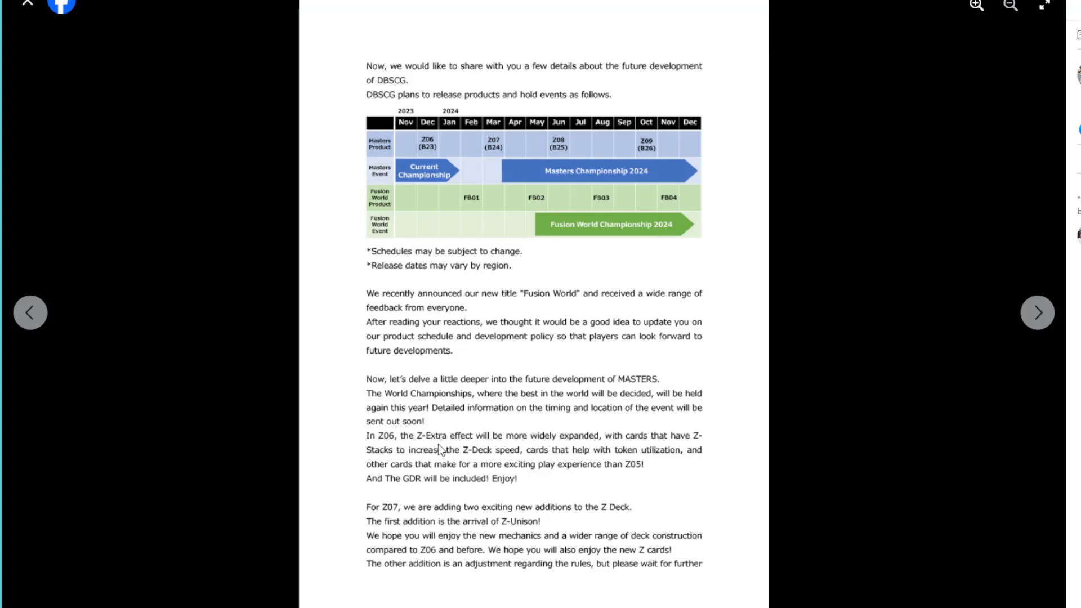
mouse_move(577, 443)
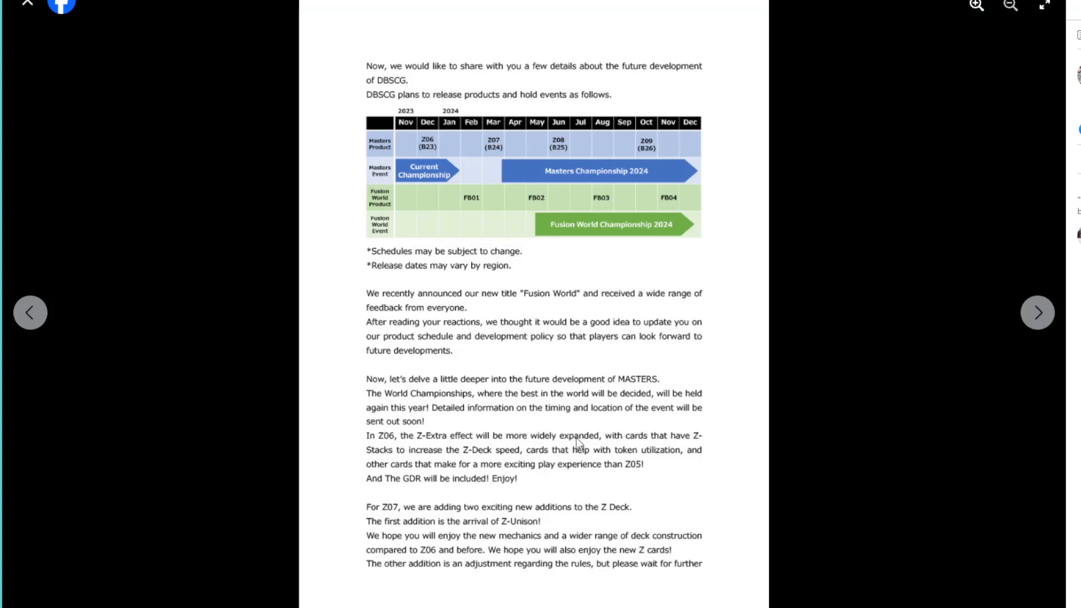
mouse_move(537, 453)
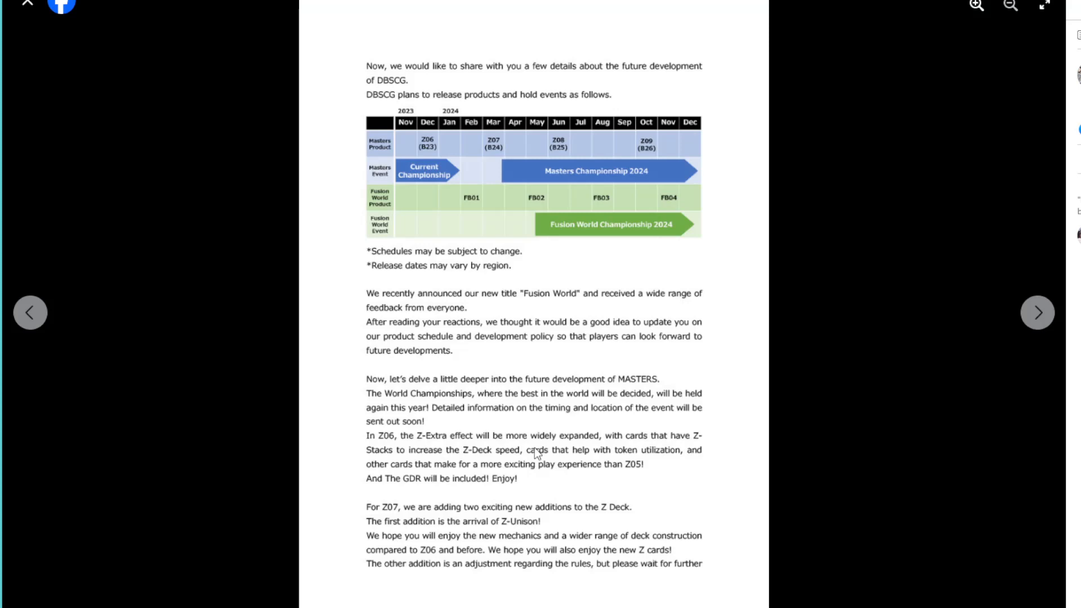
mouse_move(482, 460)
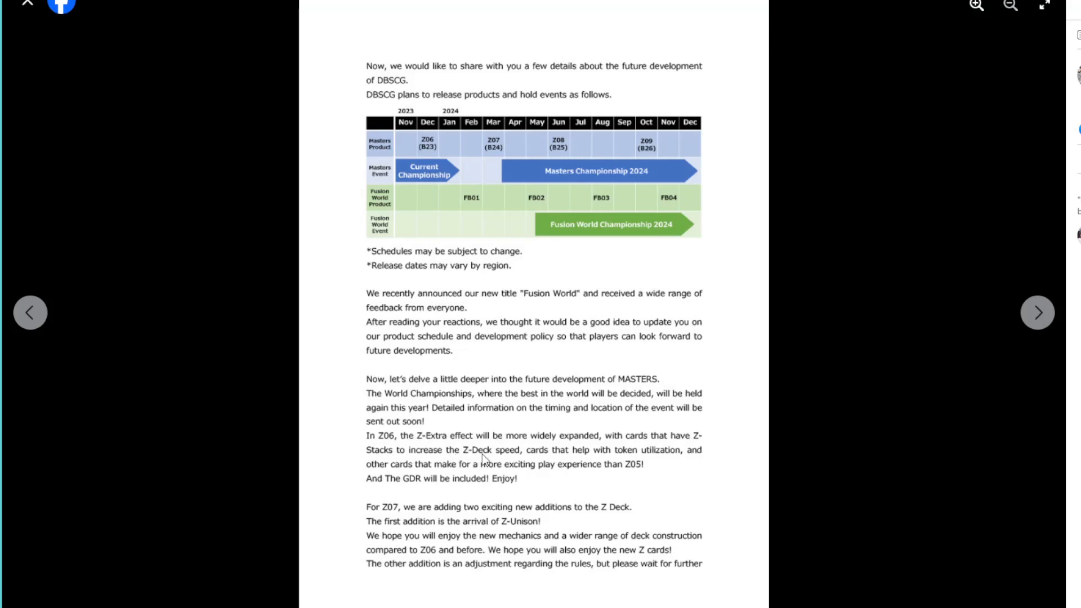
mouse_move(369, 460)
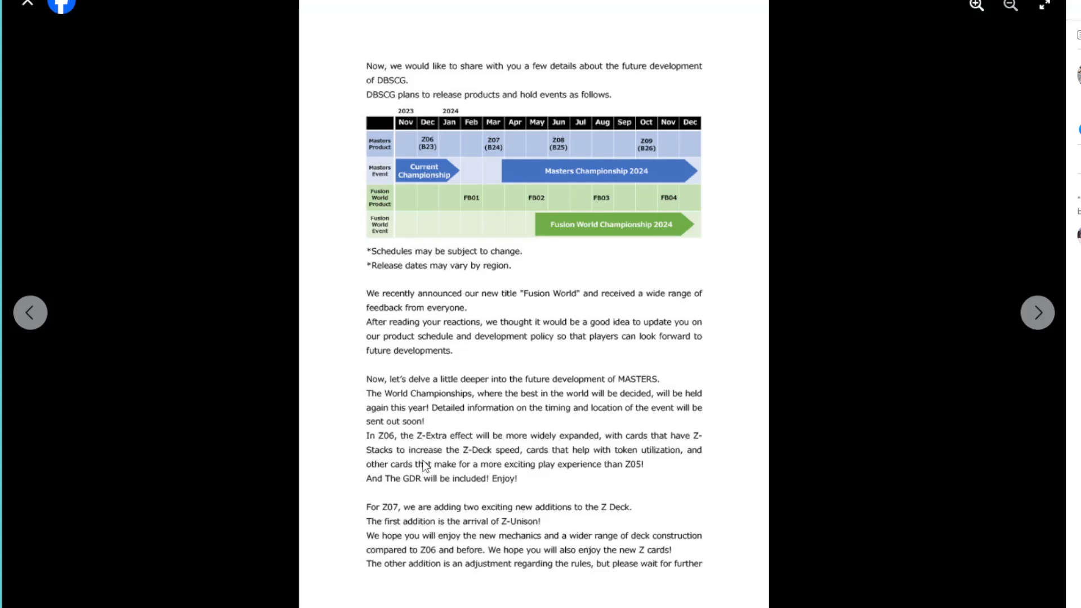
mouse_move(449, 460)
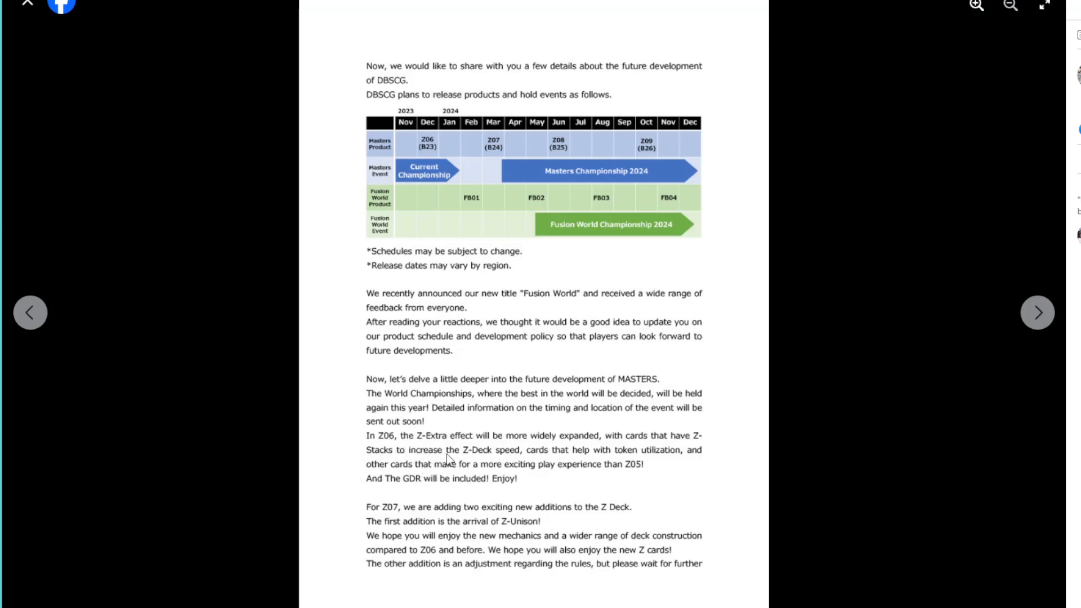
mouse_move(538, 473)
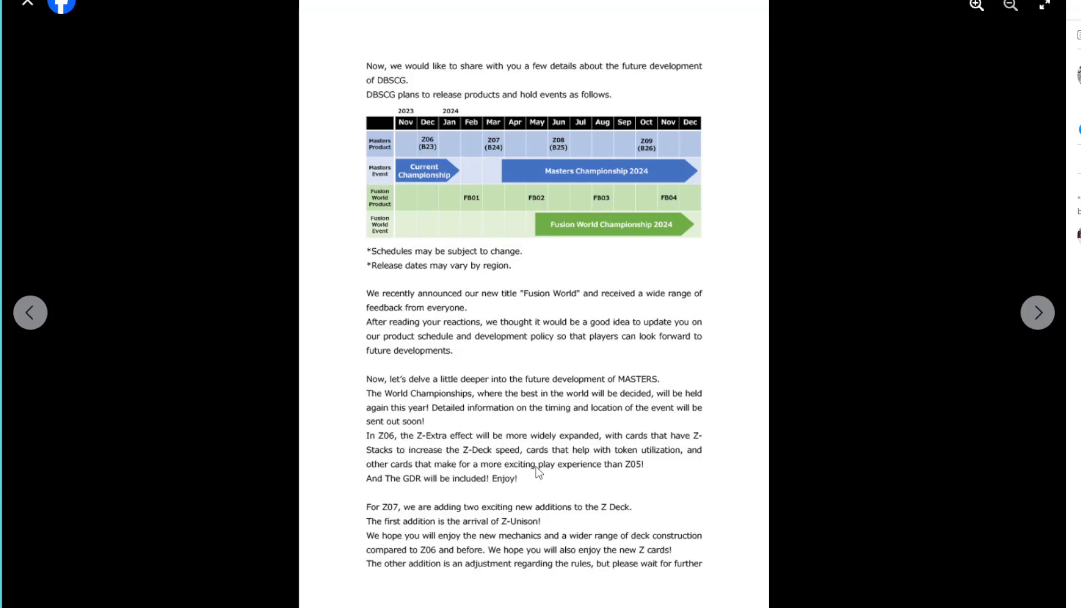
mouse_move(579, 482)
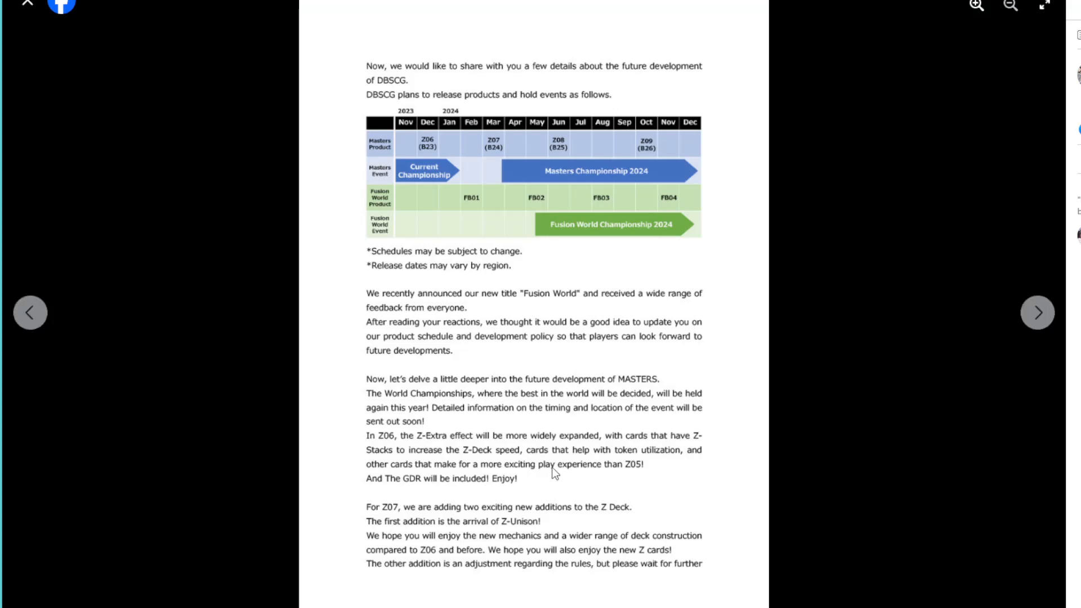
mouse_move(619, 463)
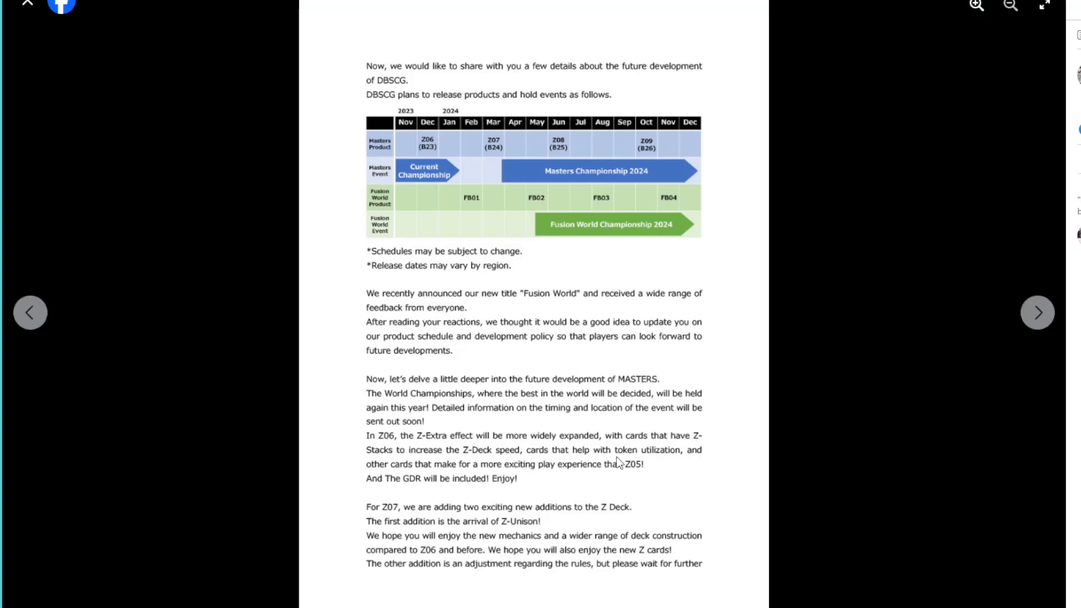
mouse_move(444, 486)
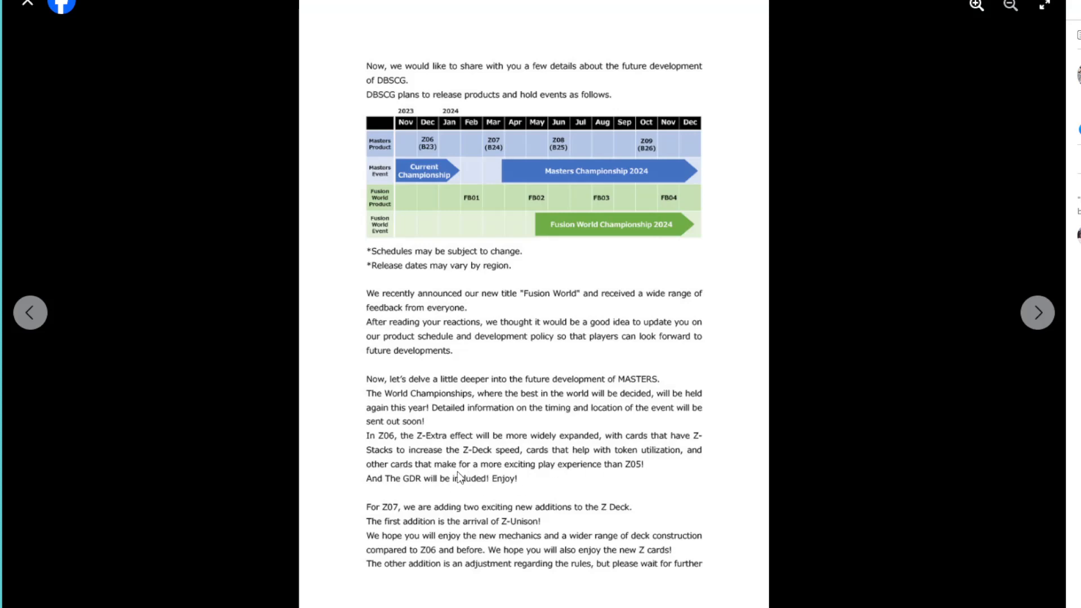
mouse_move(556, 483)
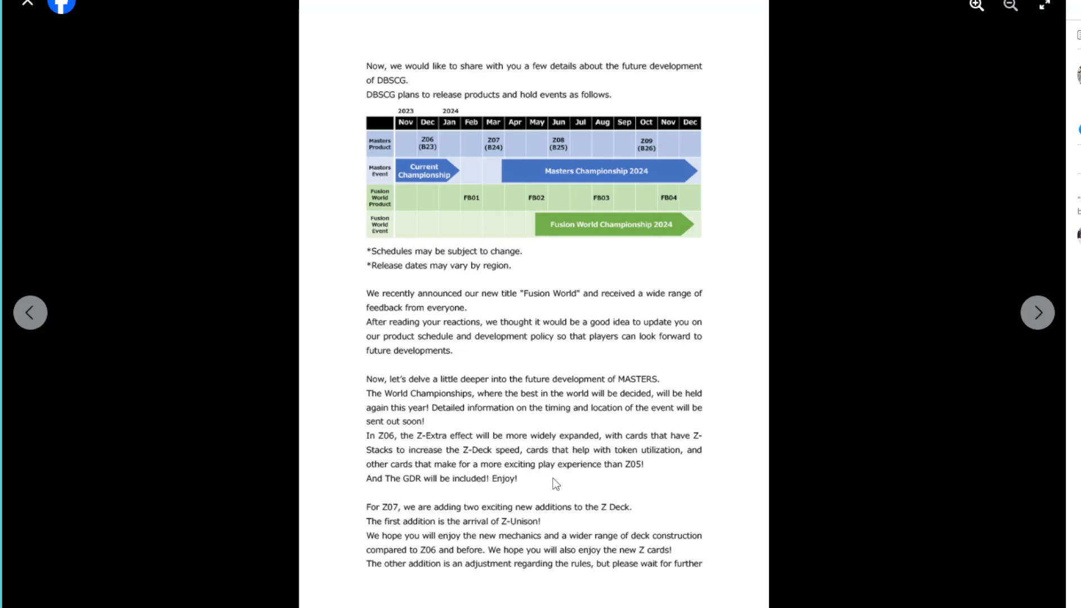
mouse_move(560, 483)
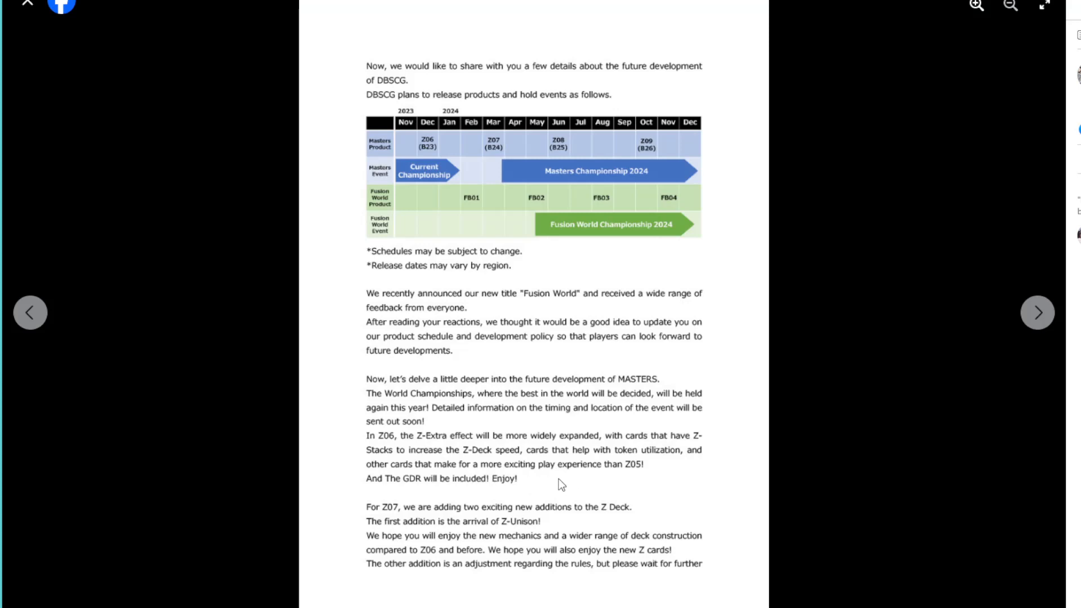
mouse_move(415, 510)
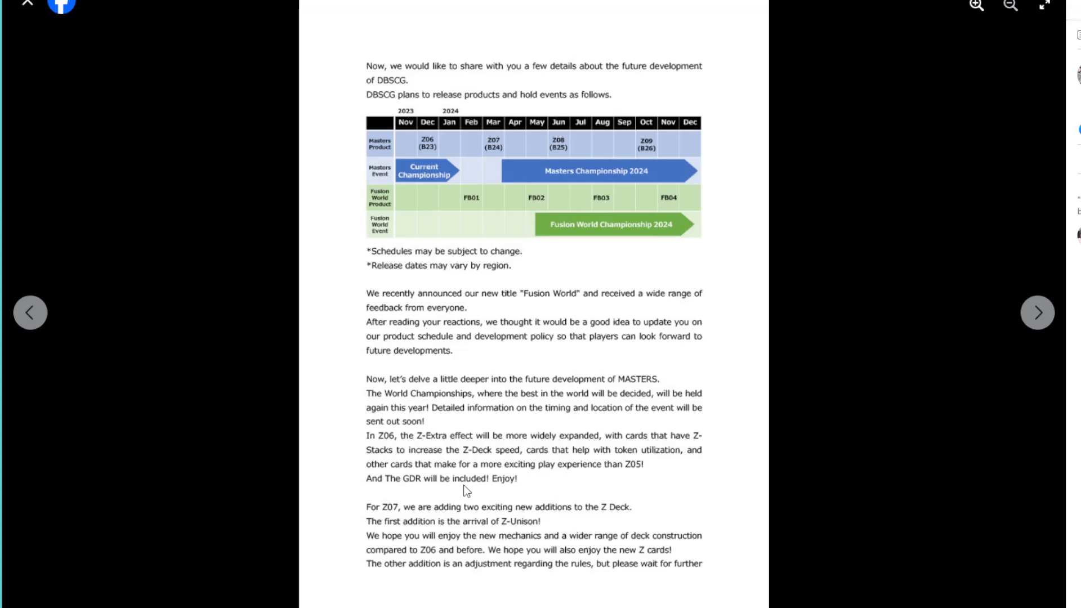
mouse_move(553, 500)
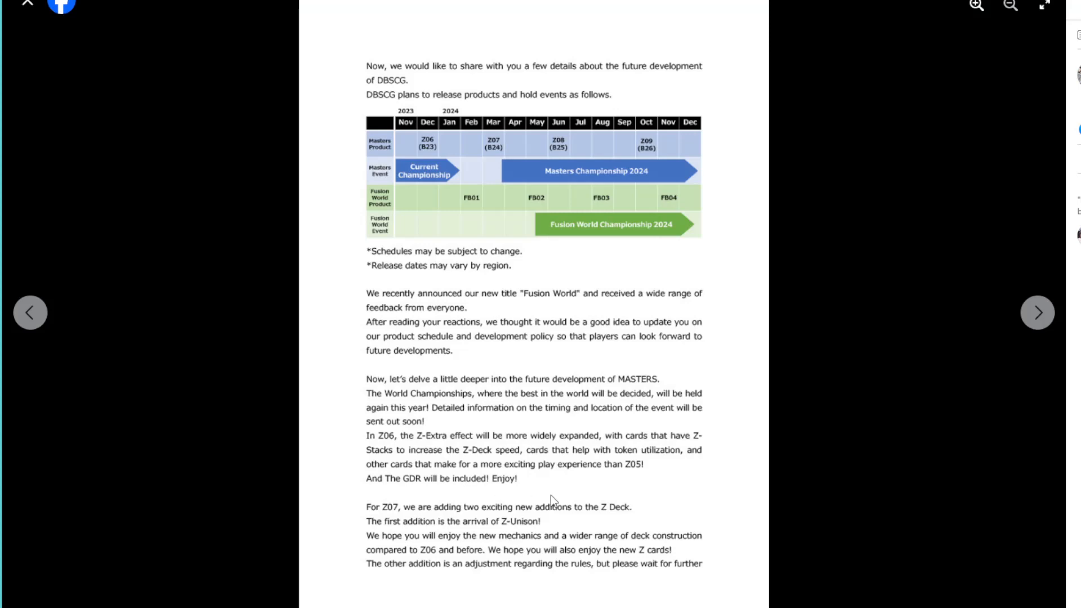
mouse_move(677, 479)
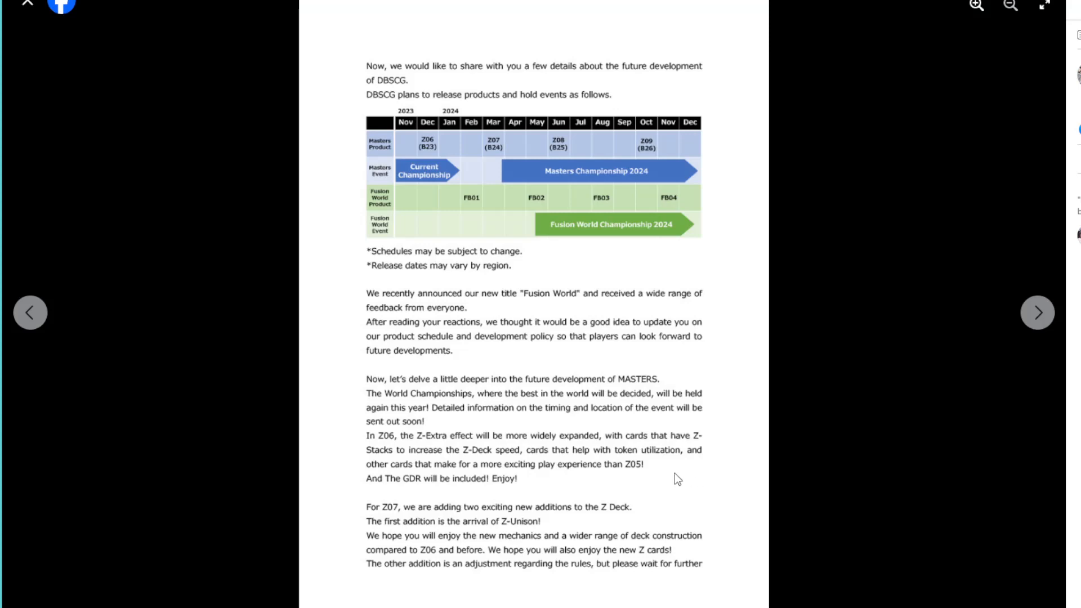
mouse_move(230, 487)
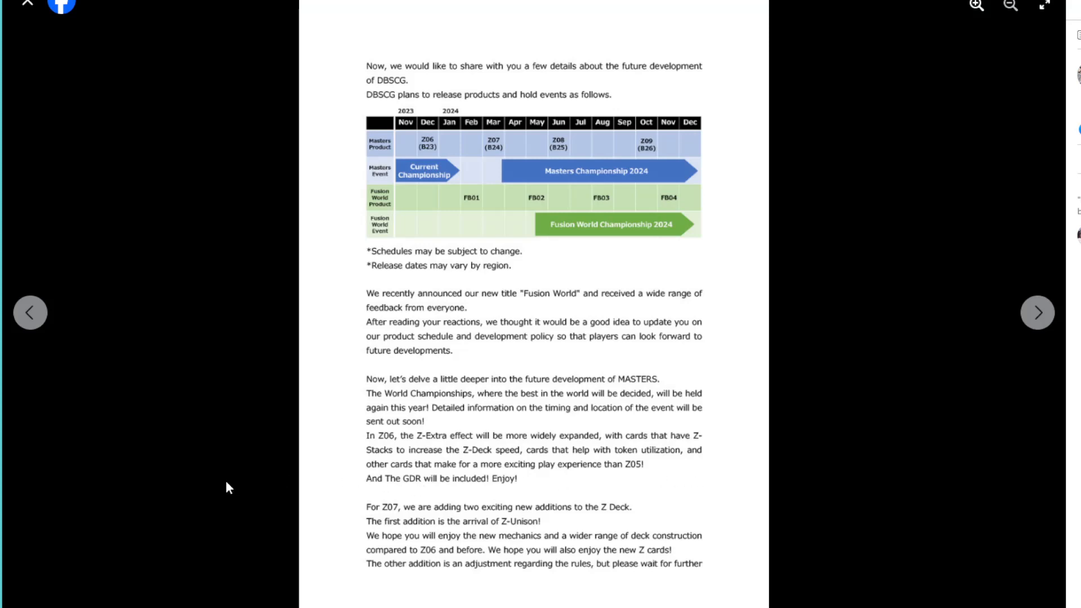
mouse_move(328, 549)
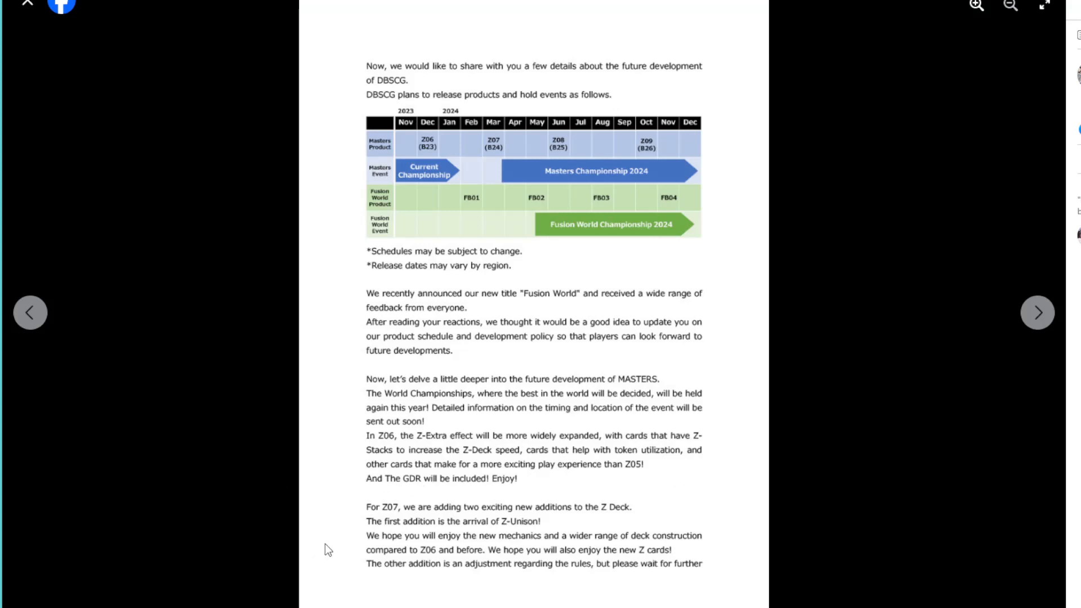
mouse_move(442, 522)
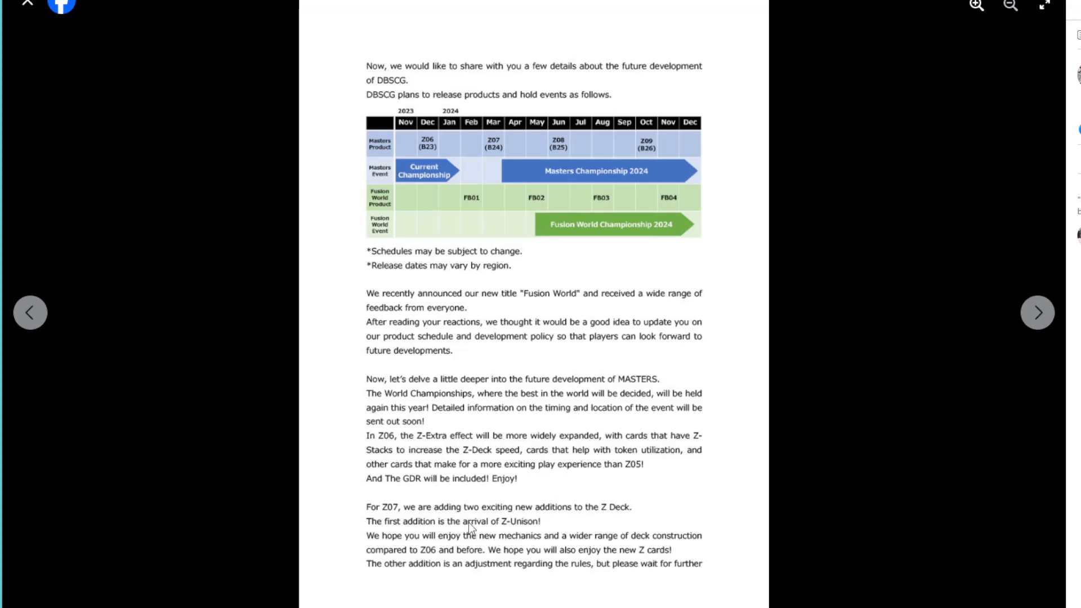
mouse_move(390, 565)
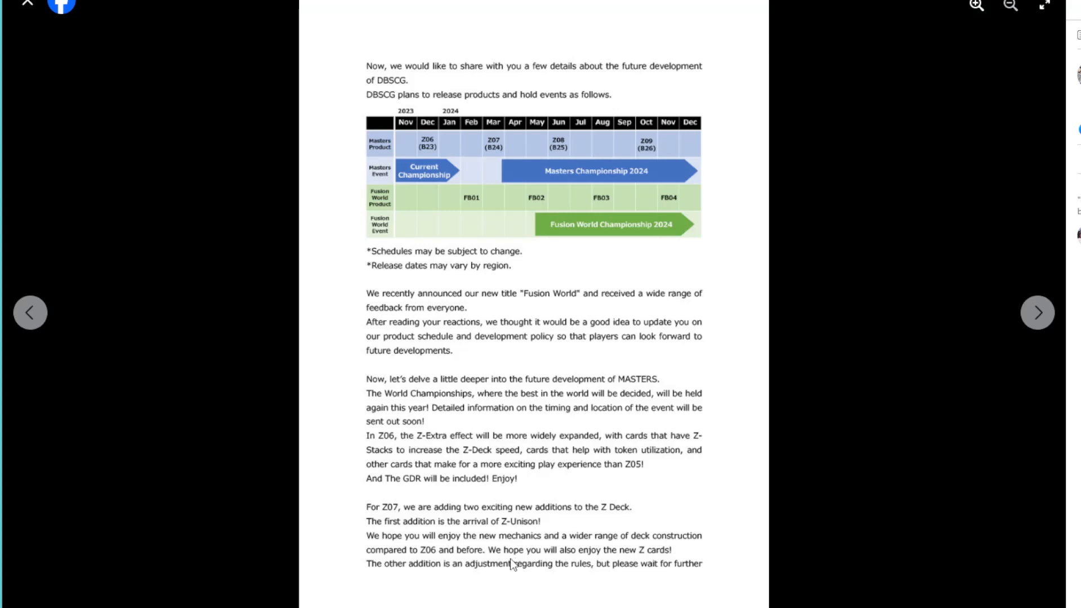
mouse_move(616, 580)
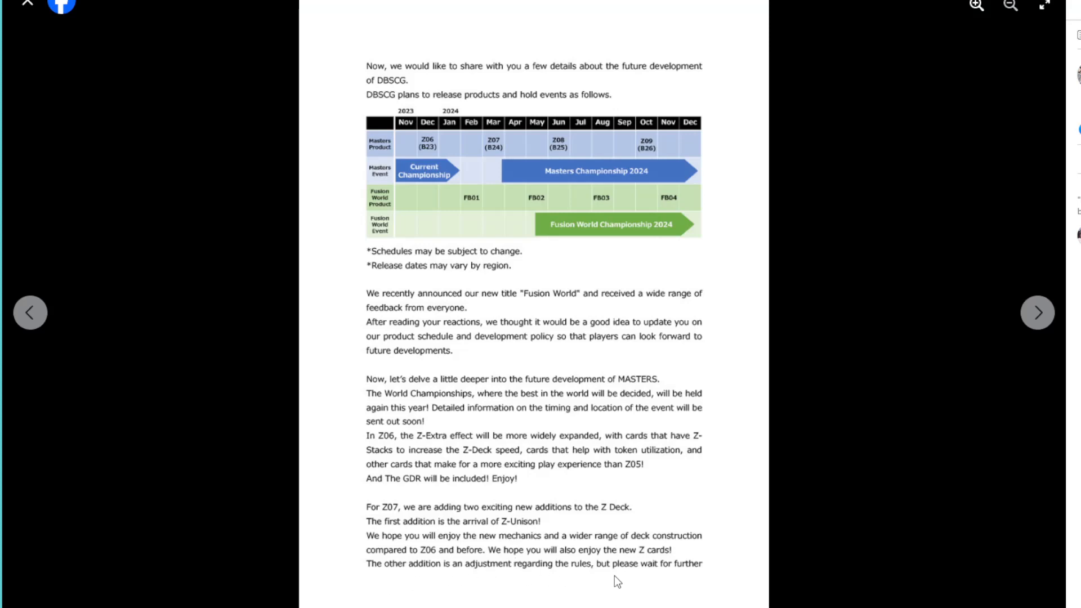
mouse_move(435, 577)
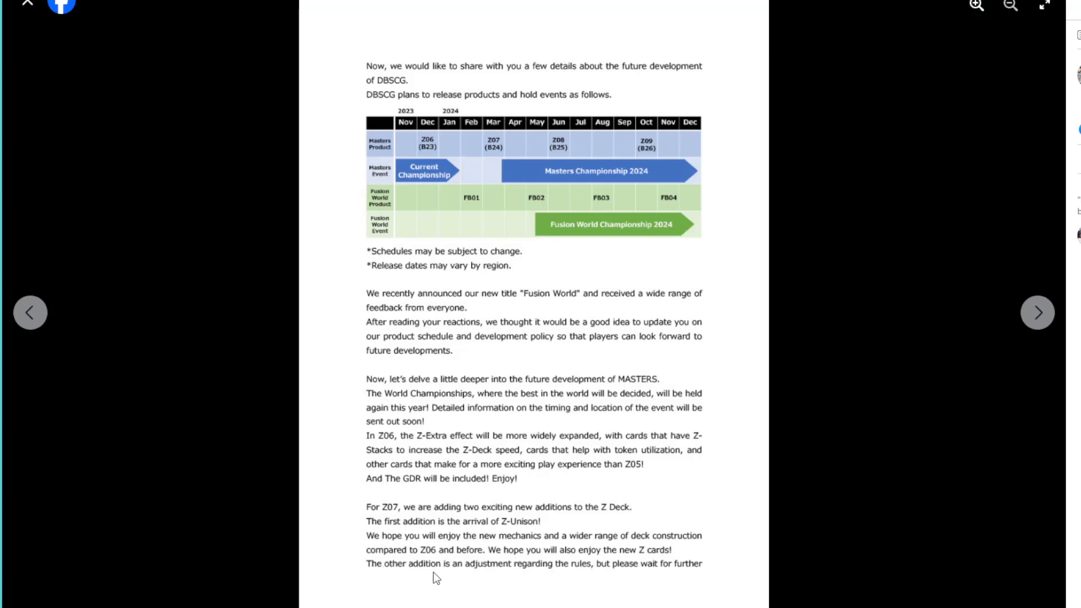
mouse_move(595, 588)
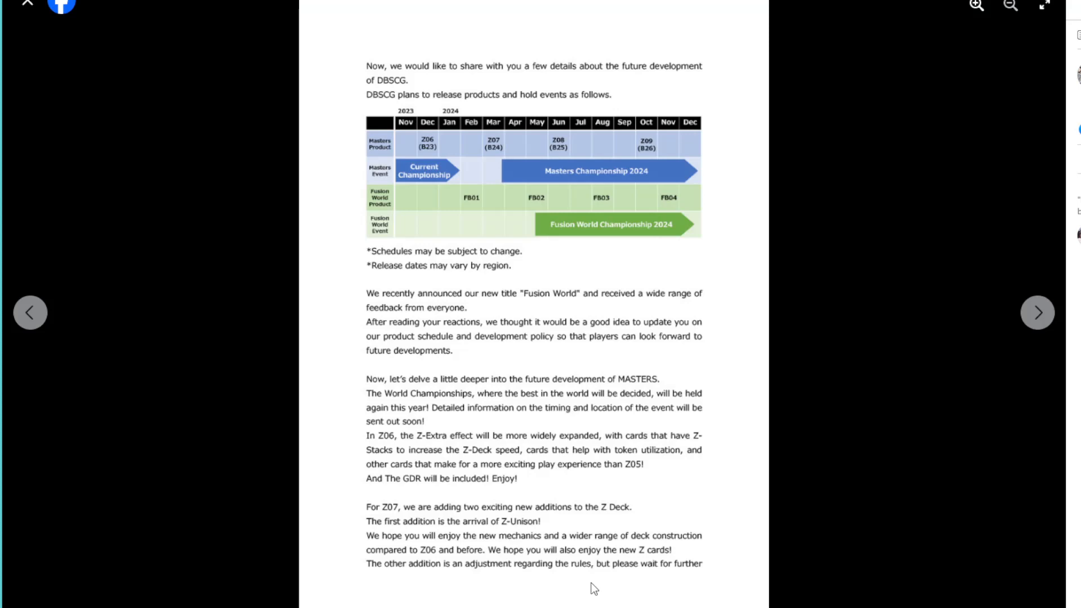
- Advance to the letter's closing page with the Z07 note and team sign-off
left_click(1036, 311)
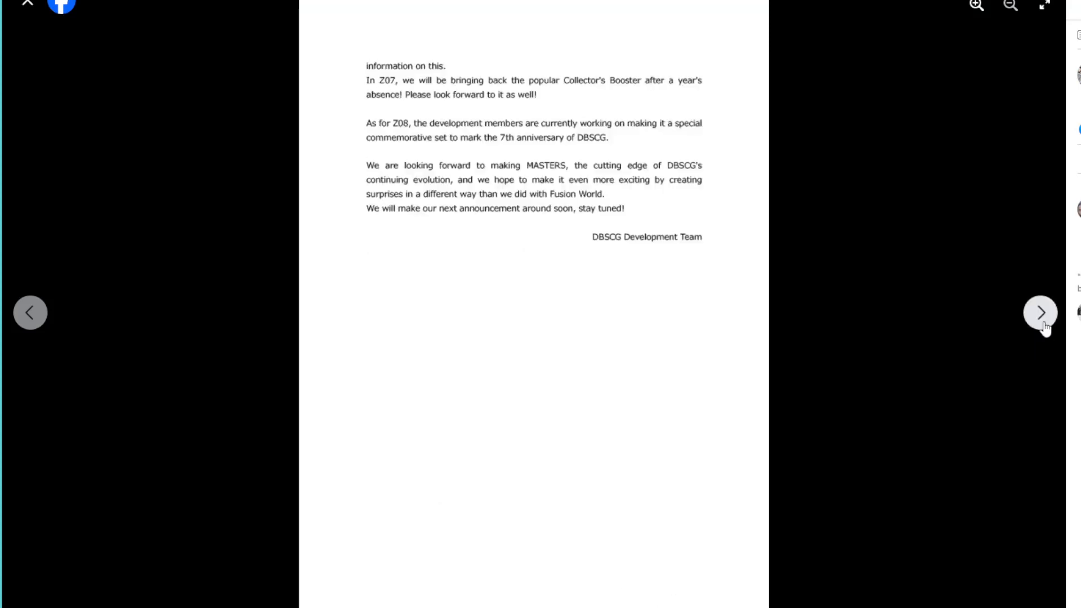
mouse_move(441, 110)
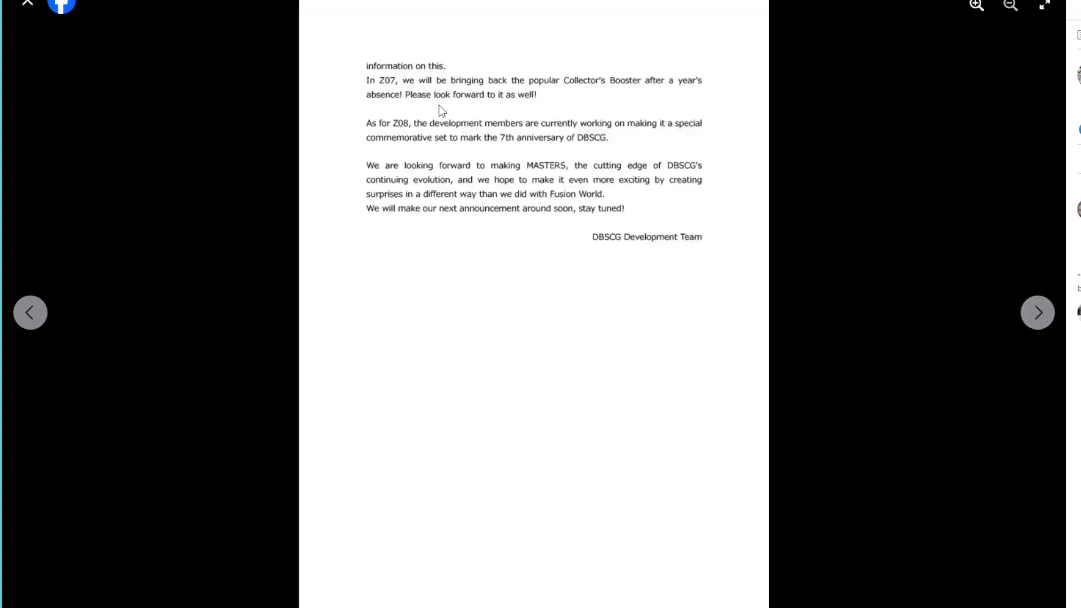
mouse_move(502, 99)
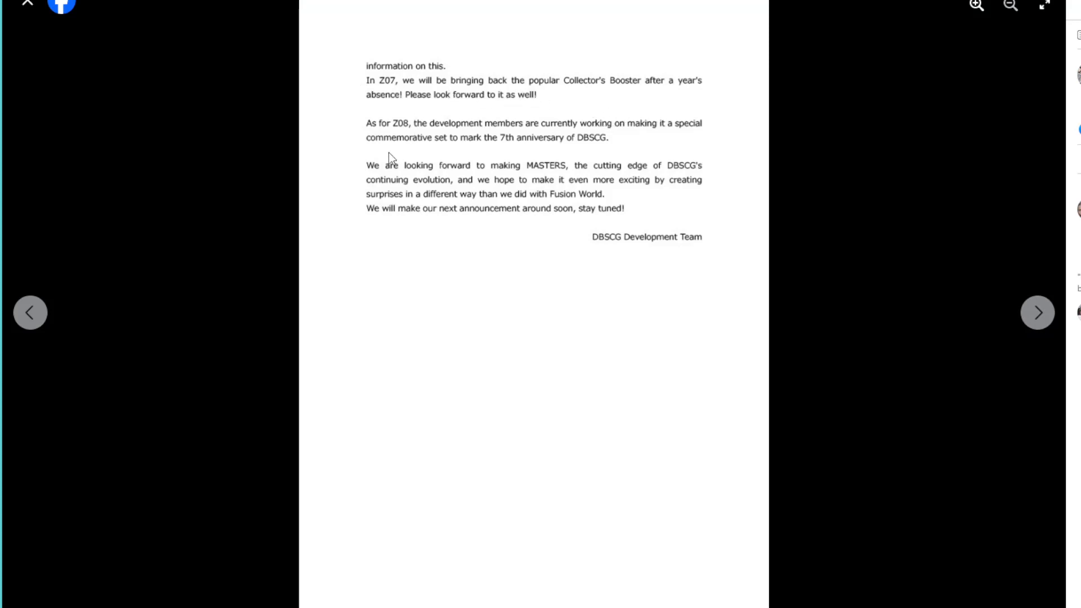
mouse_move(390, 132)
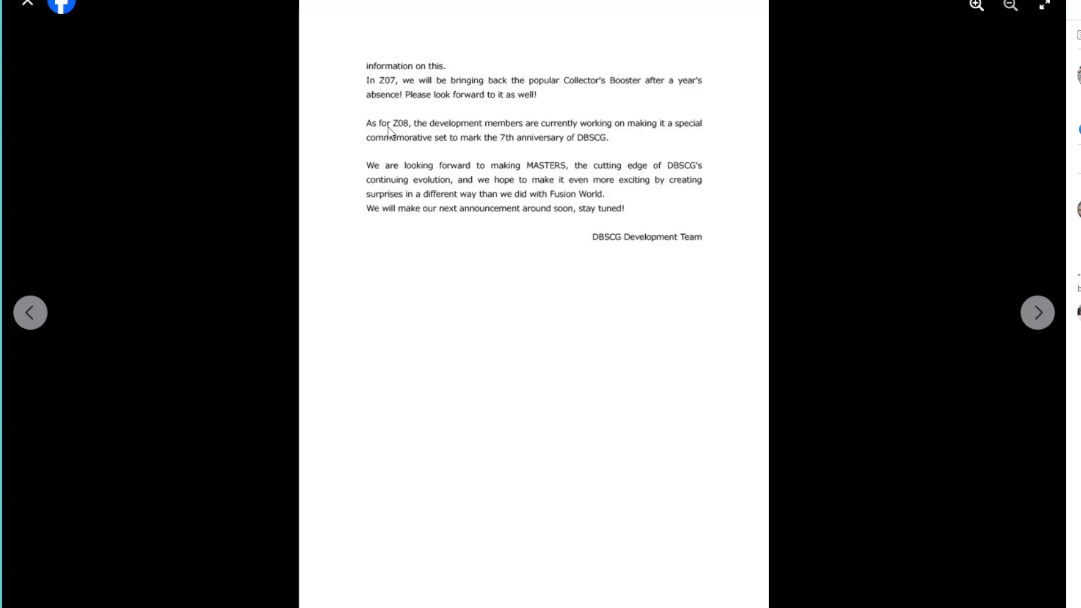
mouse_move(366, 140)
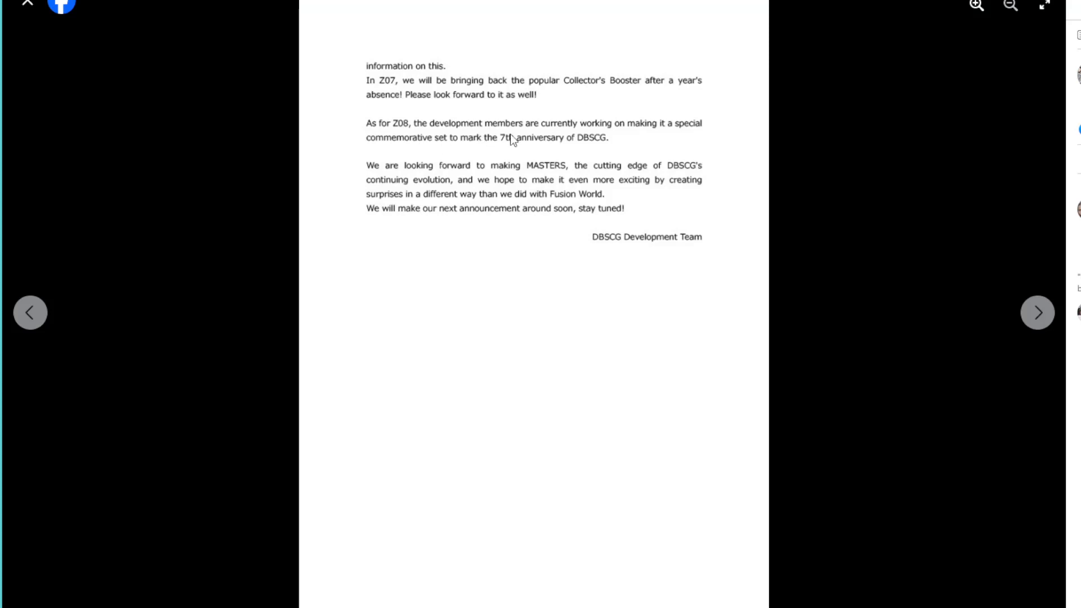
mouse_move(396, 156)
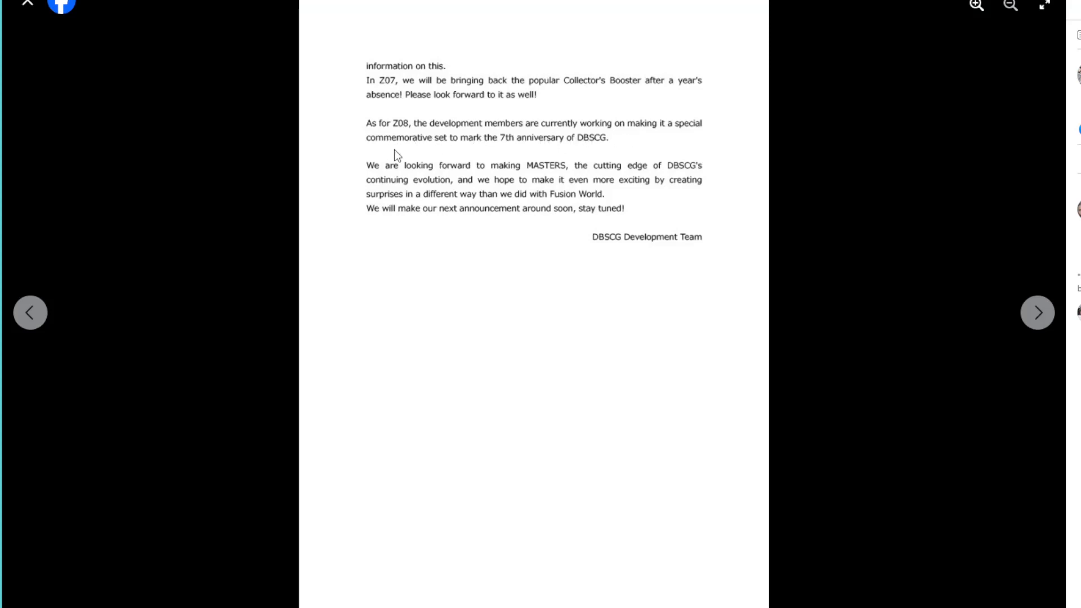
mouse_move(574, 154)
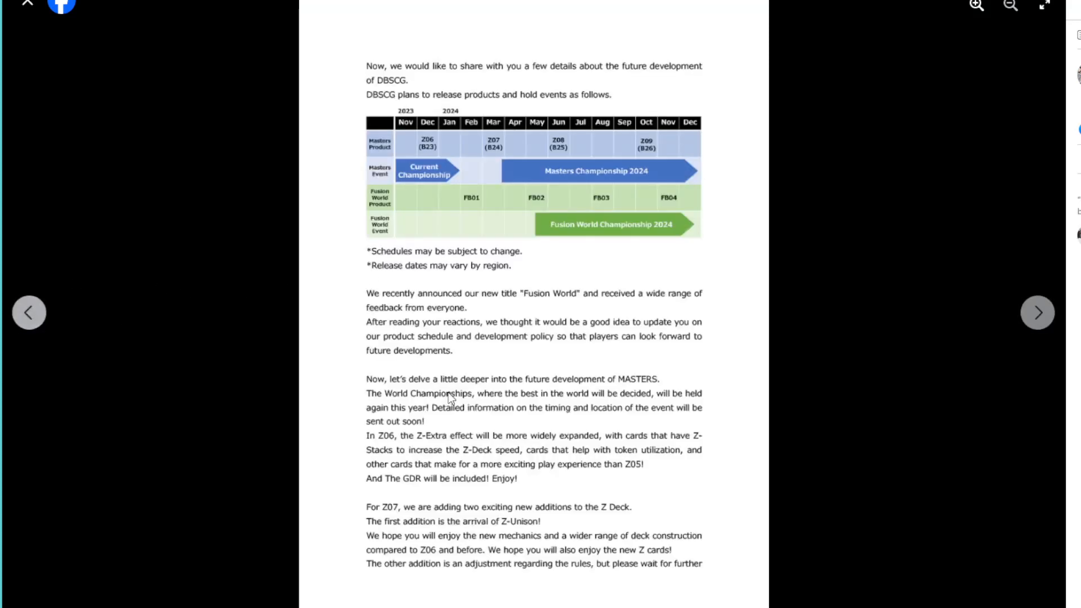
mouse_move(387, 519)
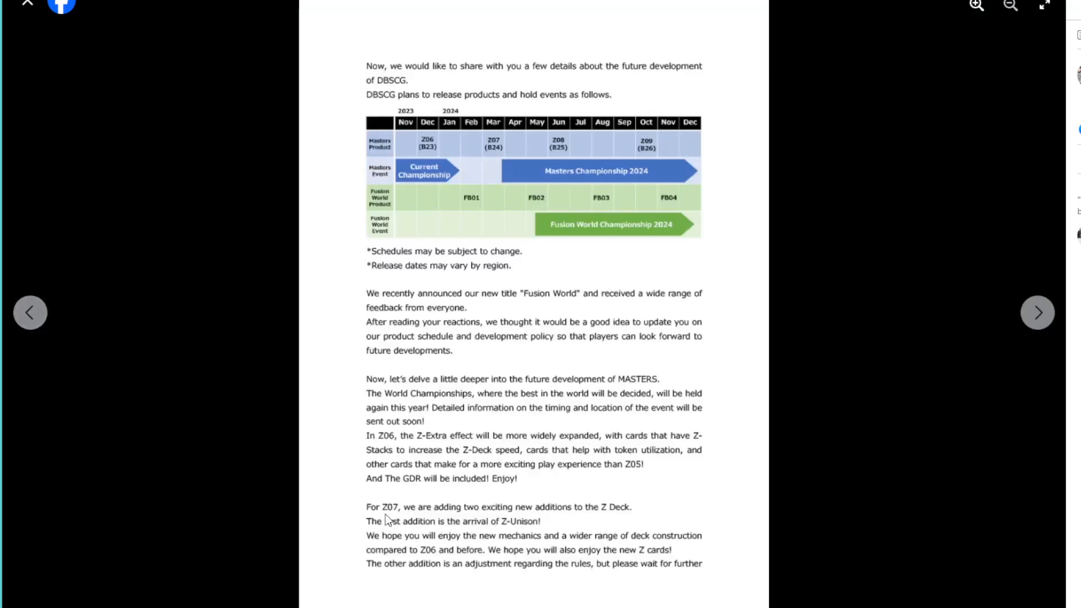
mouse_move(403, 527)
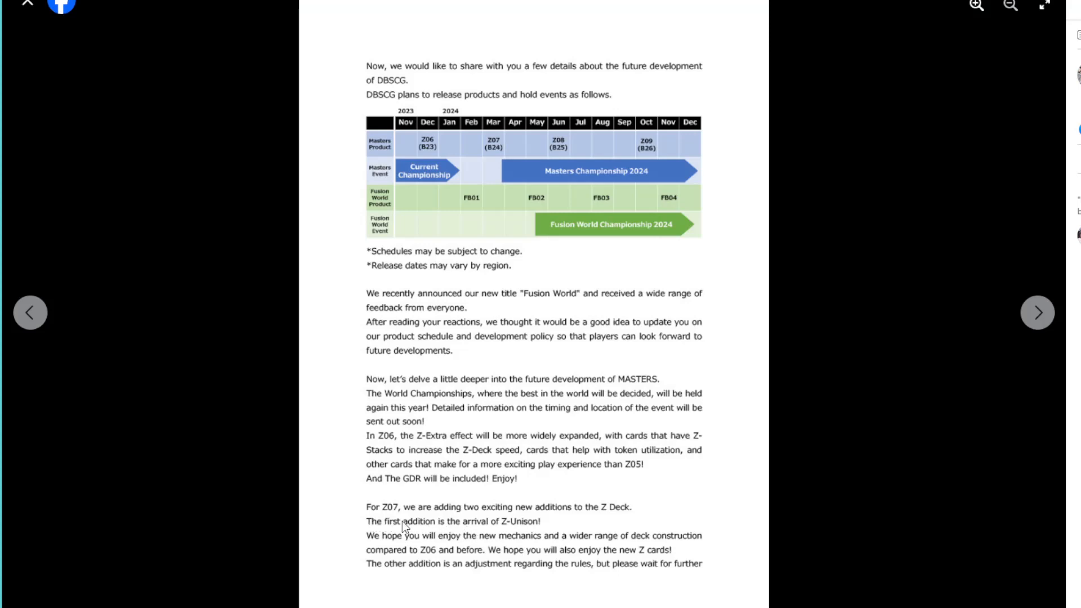